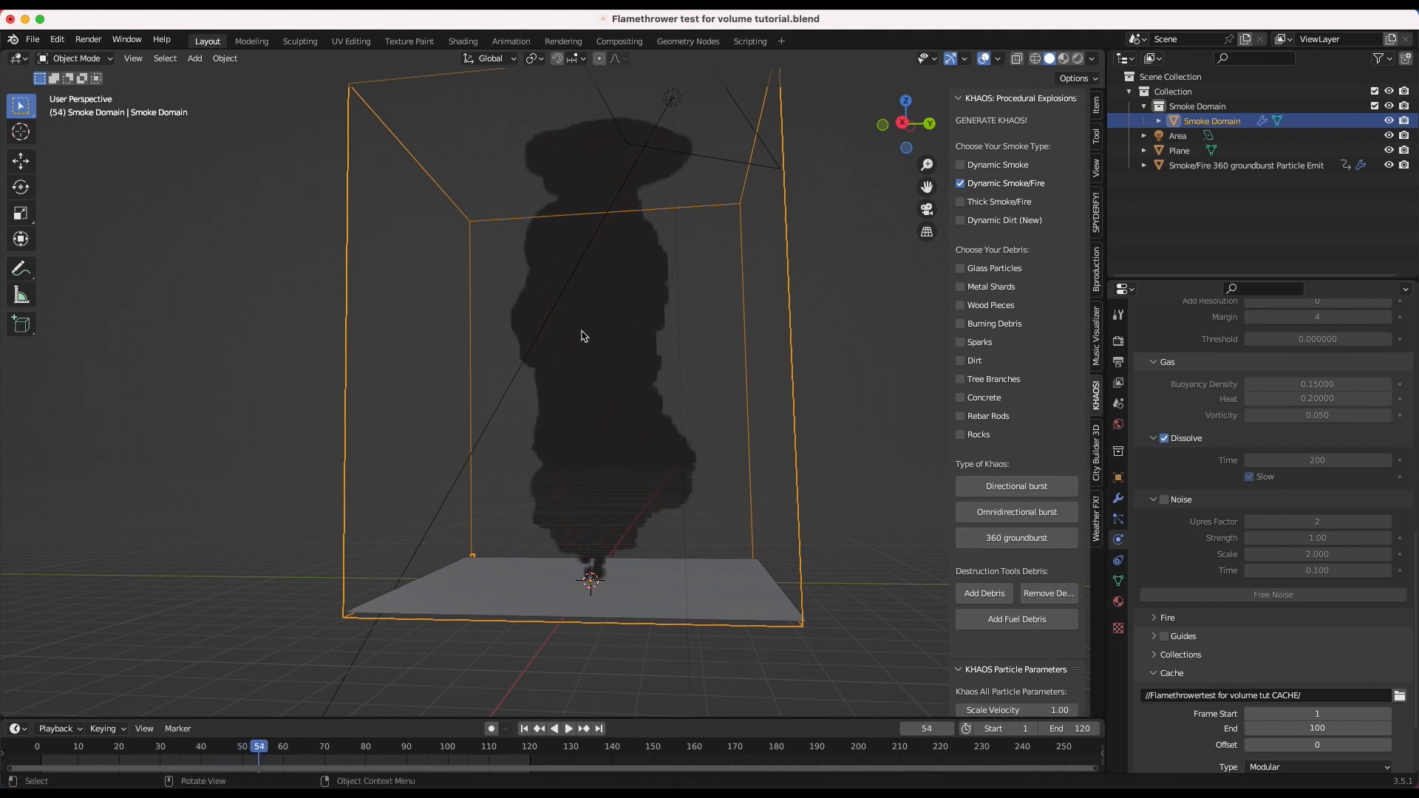
Switch to the Shading workspace to see the smoke domain's KHAOS Fire Shader nodes
click(463, 41)
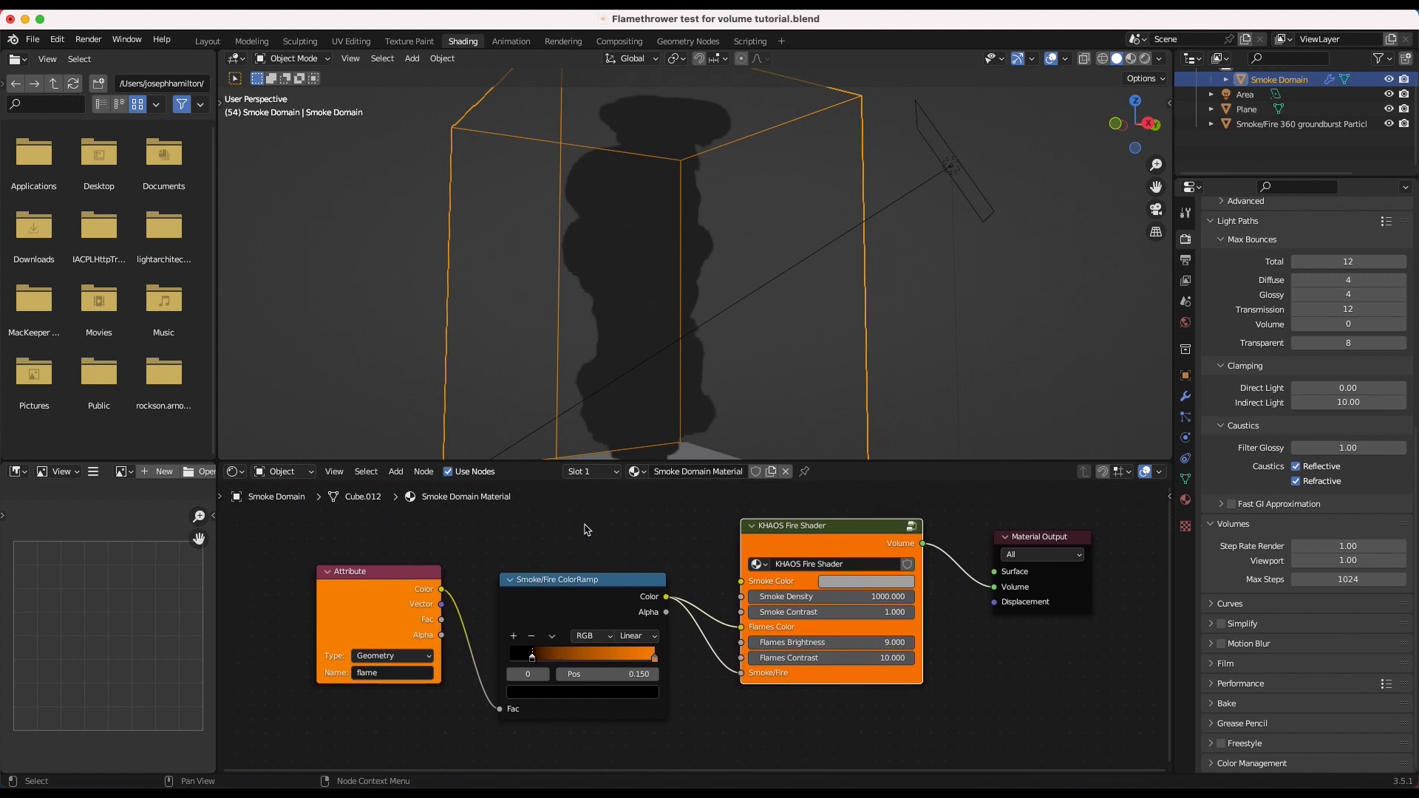
mouse_move(852, 544)
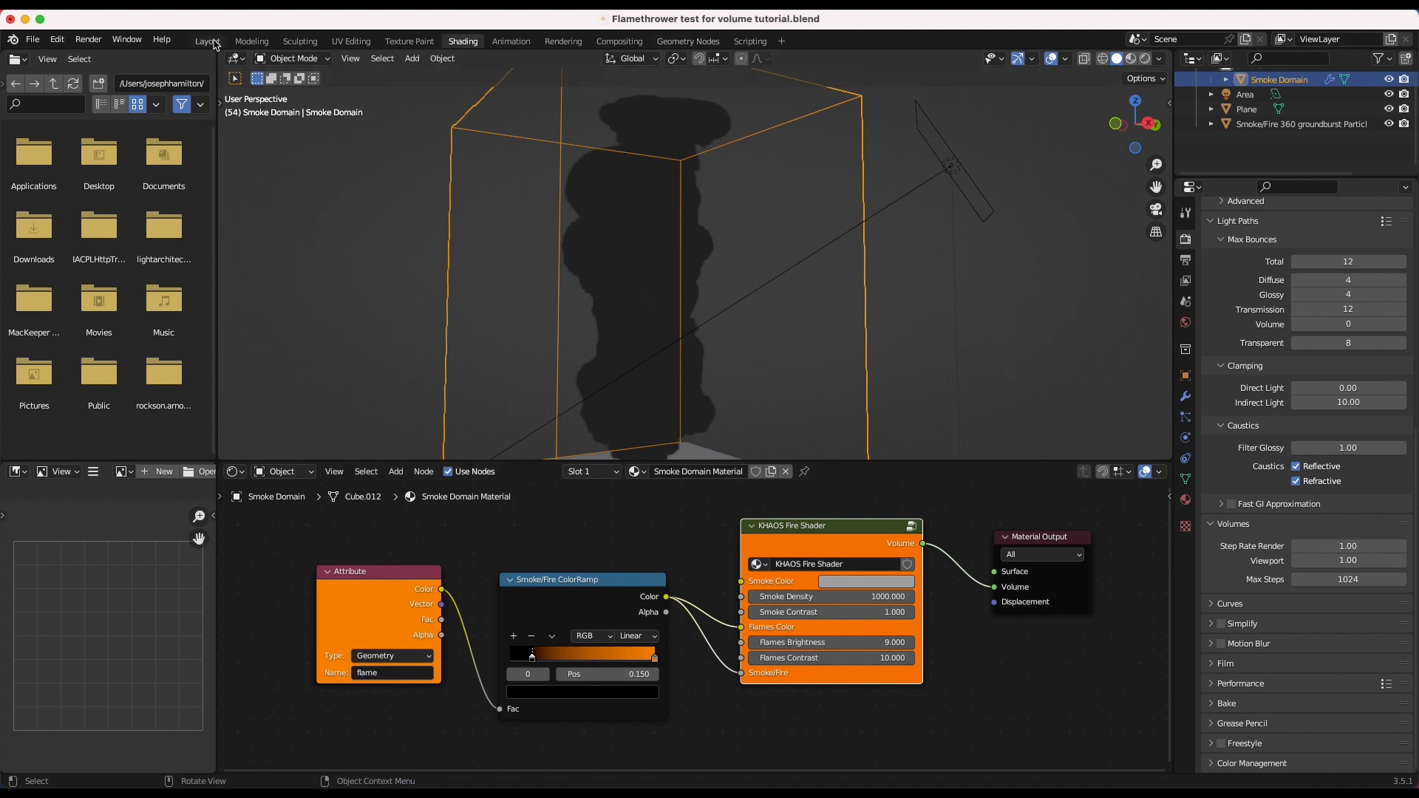
Return to Layout, go to frame 35, orbit the plume and enable Rendered shading
click(206, 41)
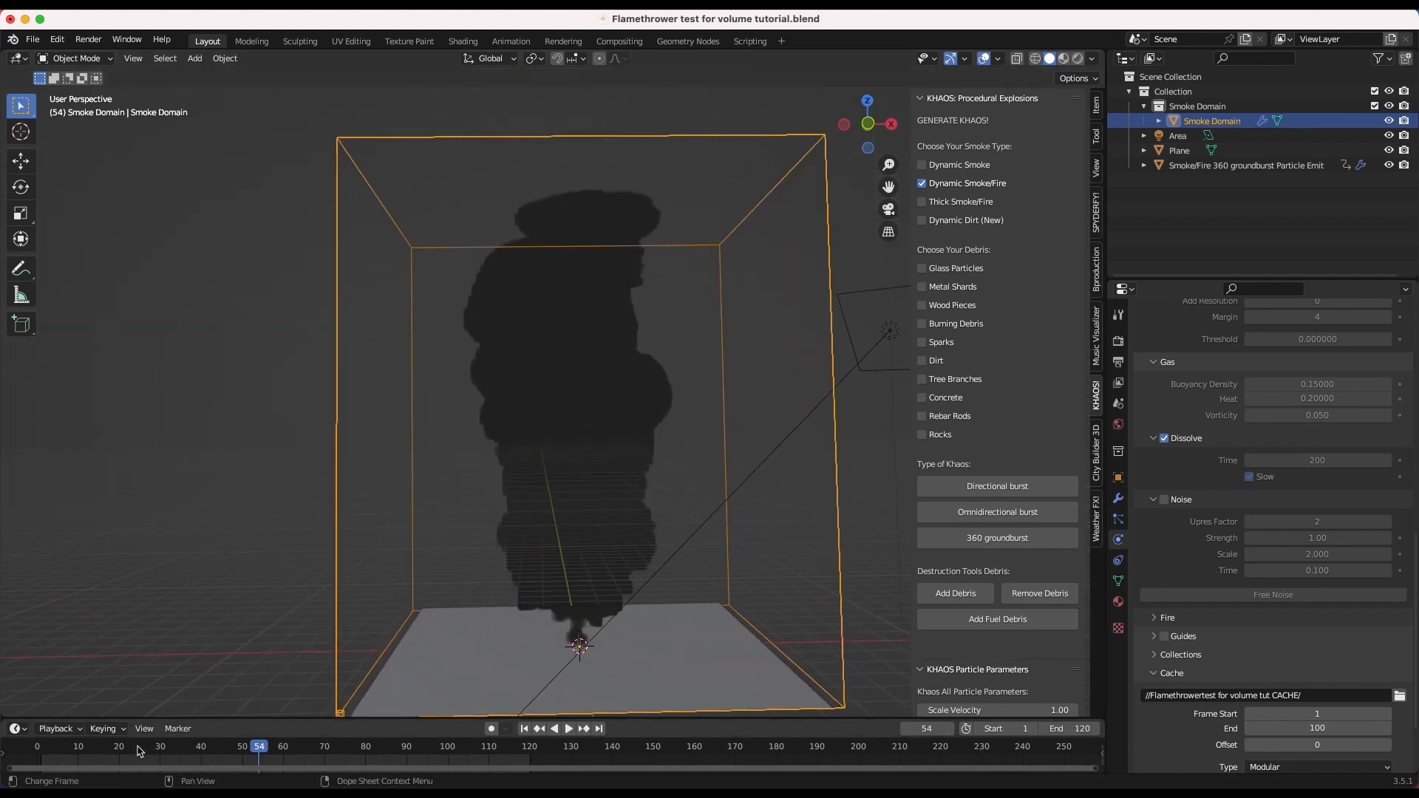
click(145, 746)
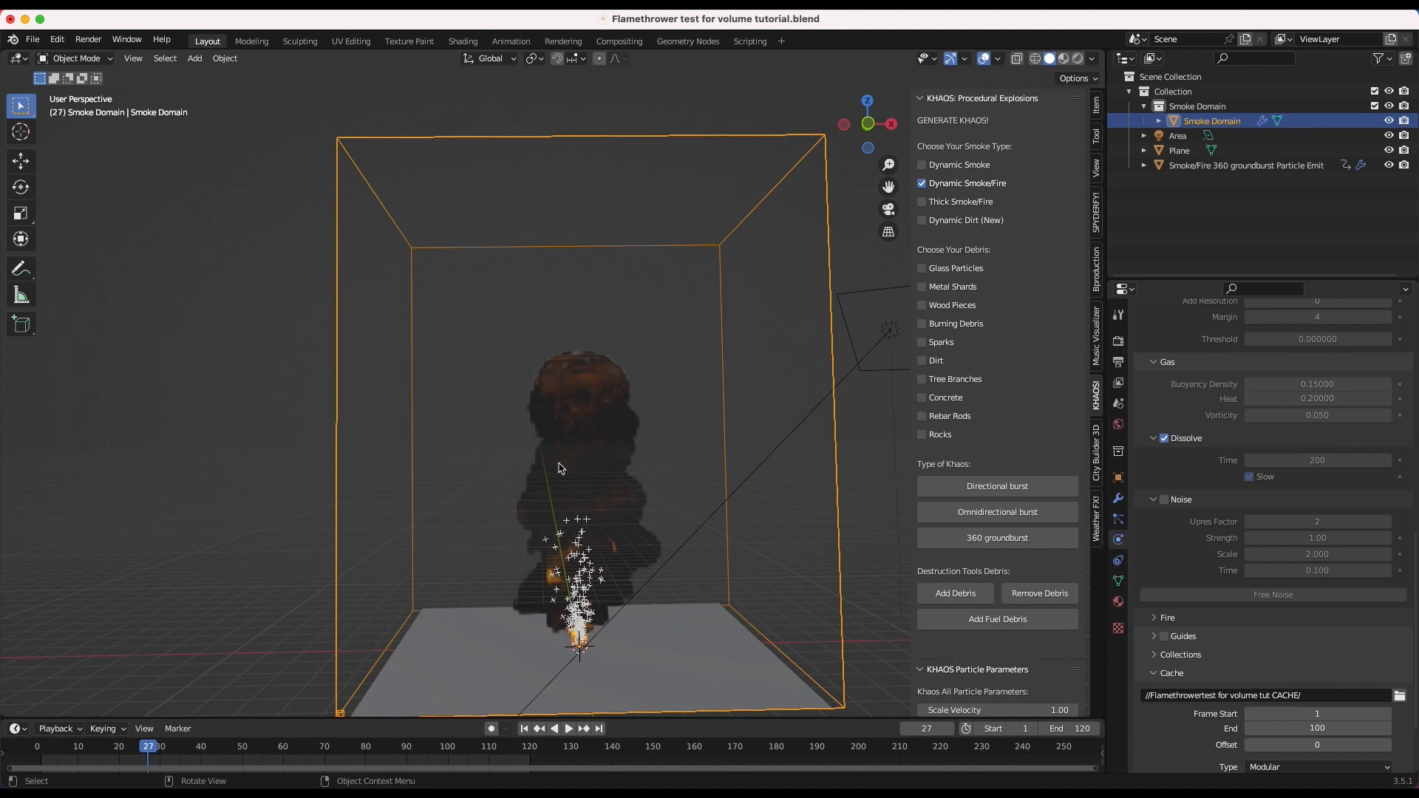
drag(557, 468, 588, 612)
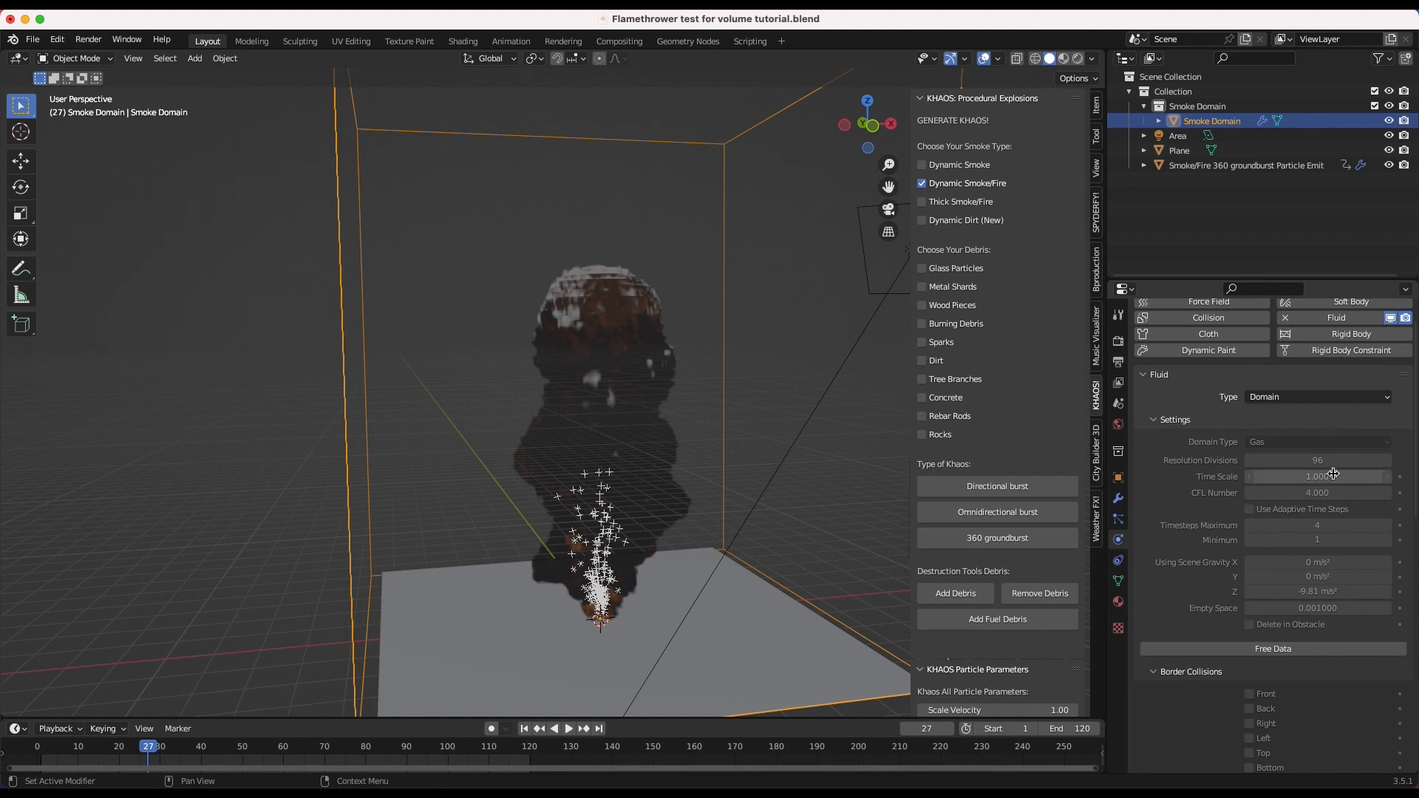
scroll(down, 3)
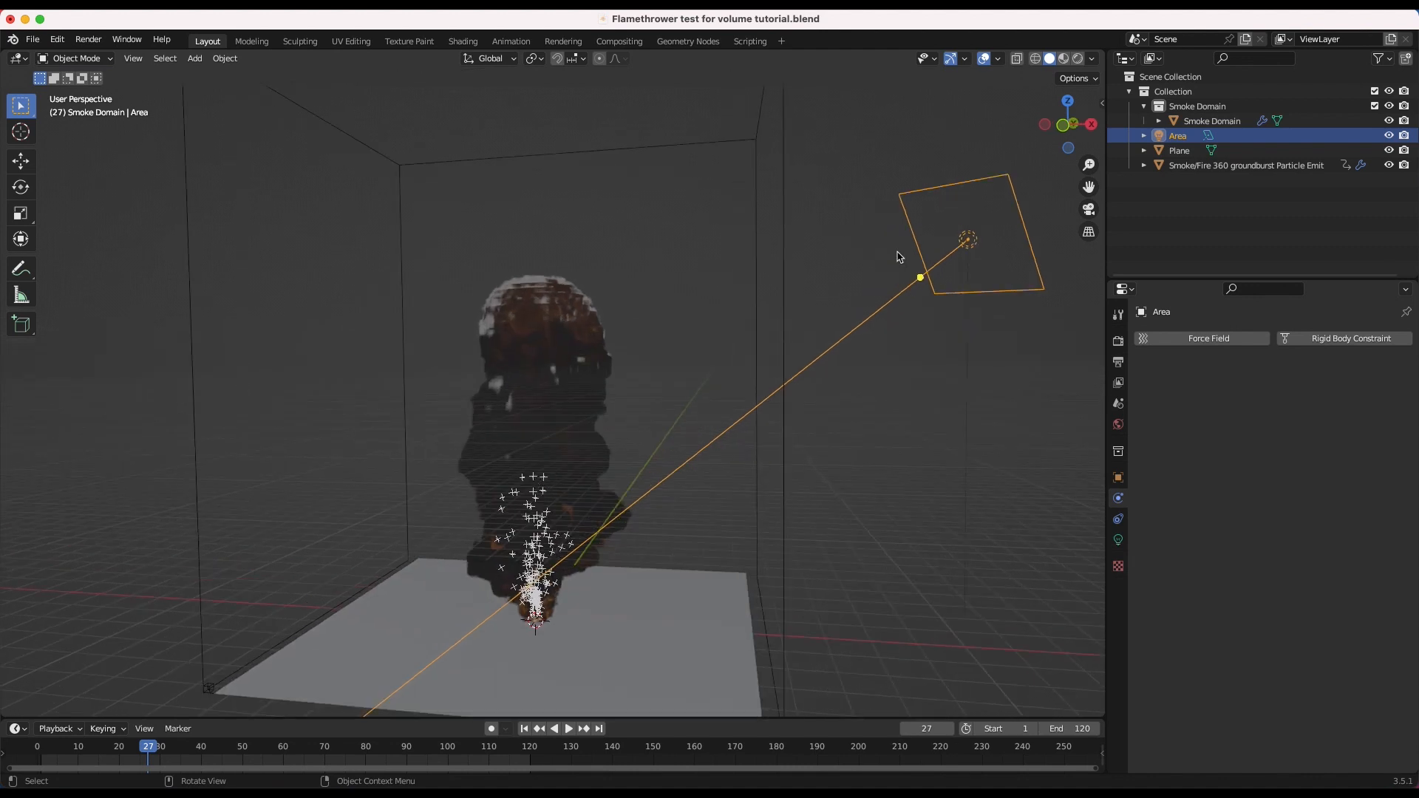
mouse_move(772, 387)
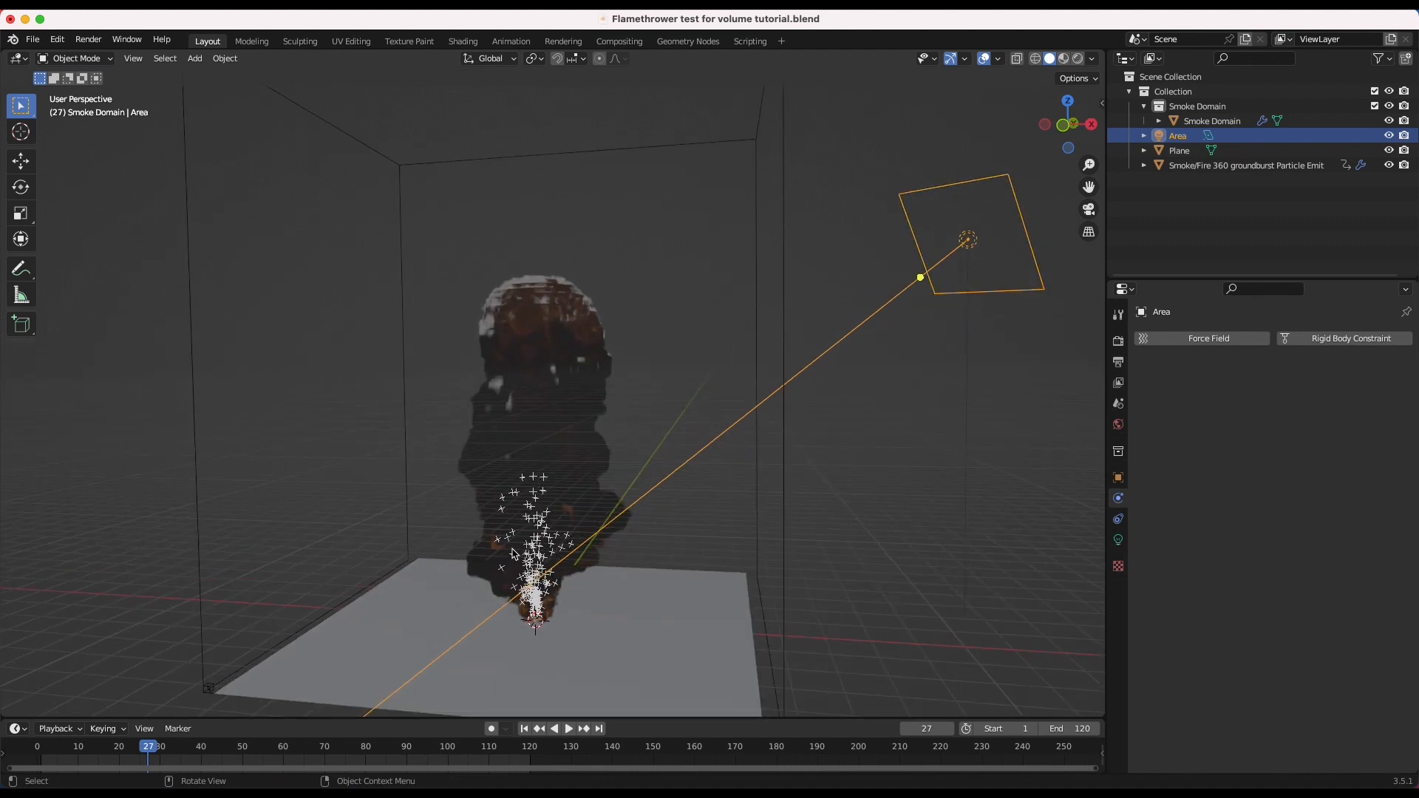
click(1072, 58)
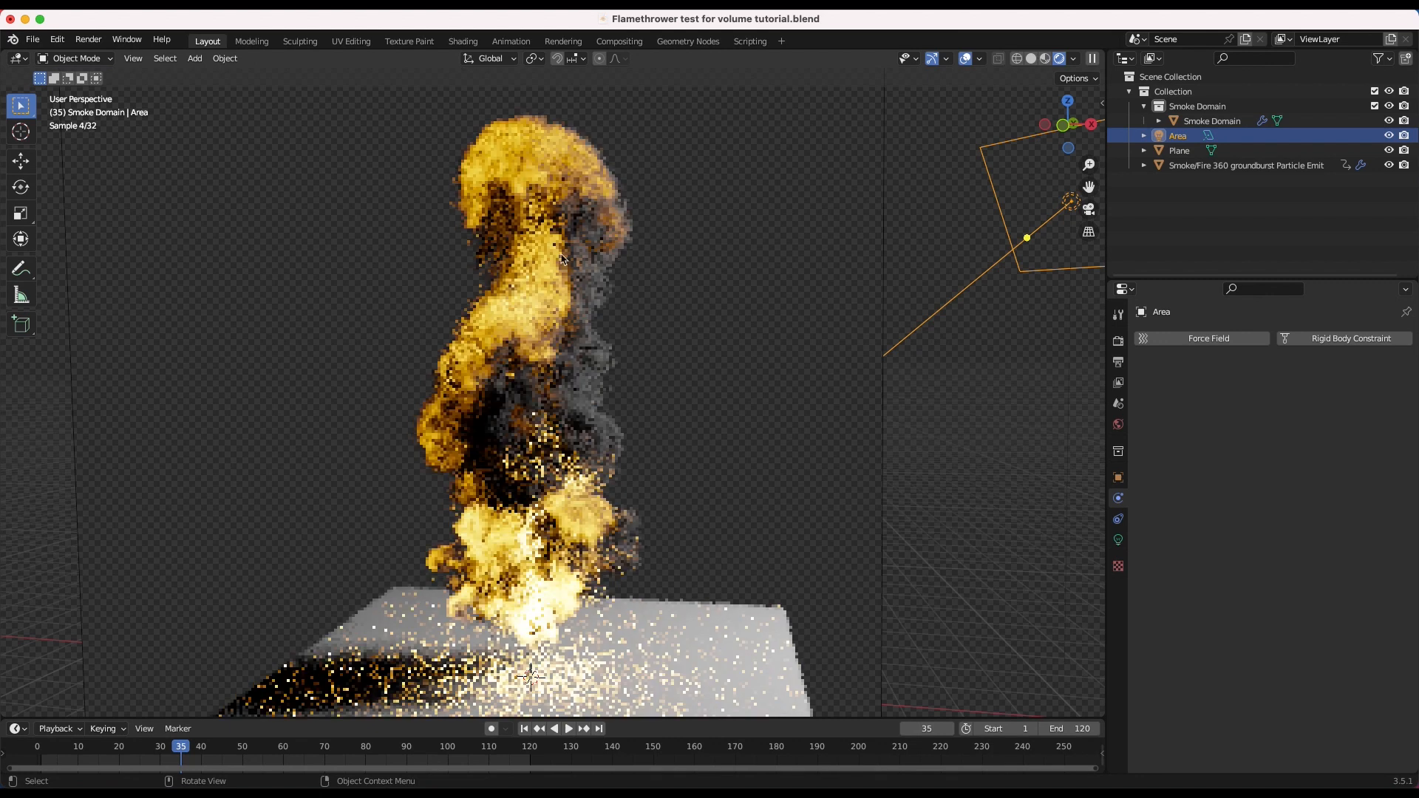
Select Smoke Domain in the Outliner, showing the Cycles film and sampling settings
click(1210, 120)
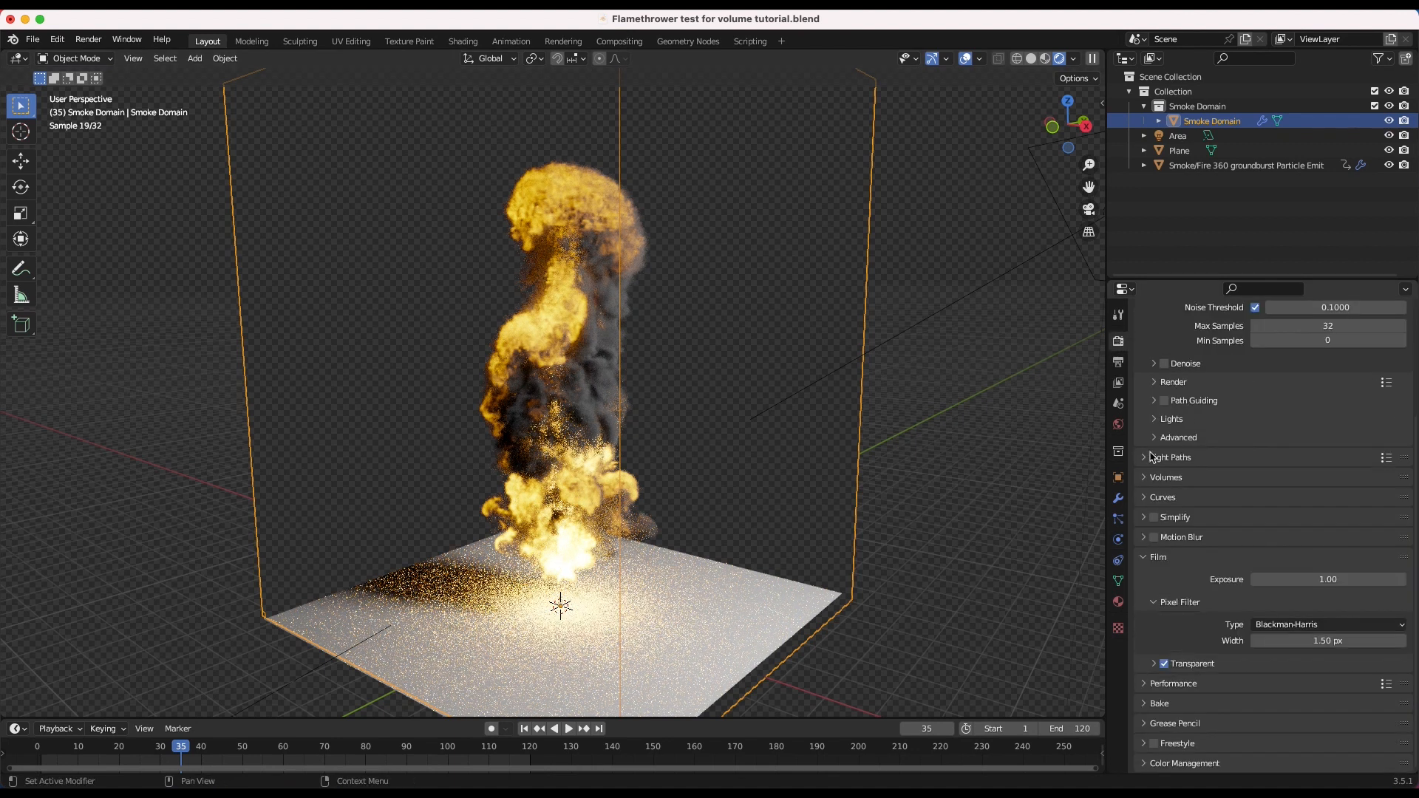
Expand Light Paths to reveal Max Bounces, clamping and caustics settings
click(1169, 457)
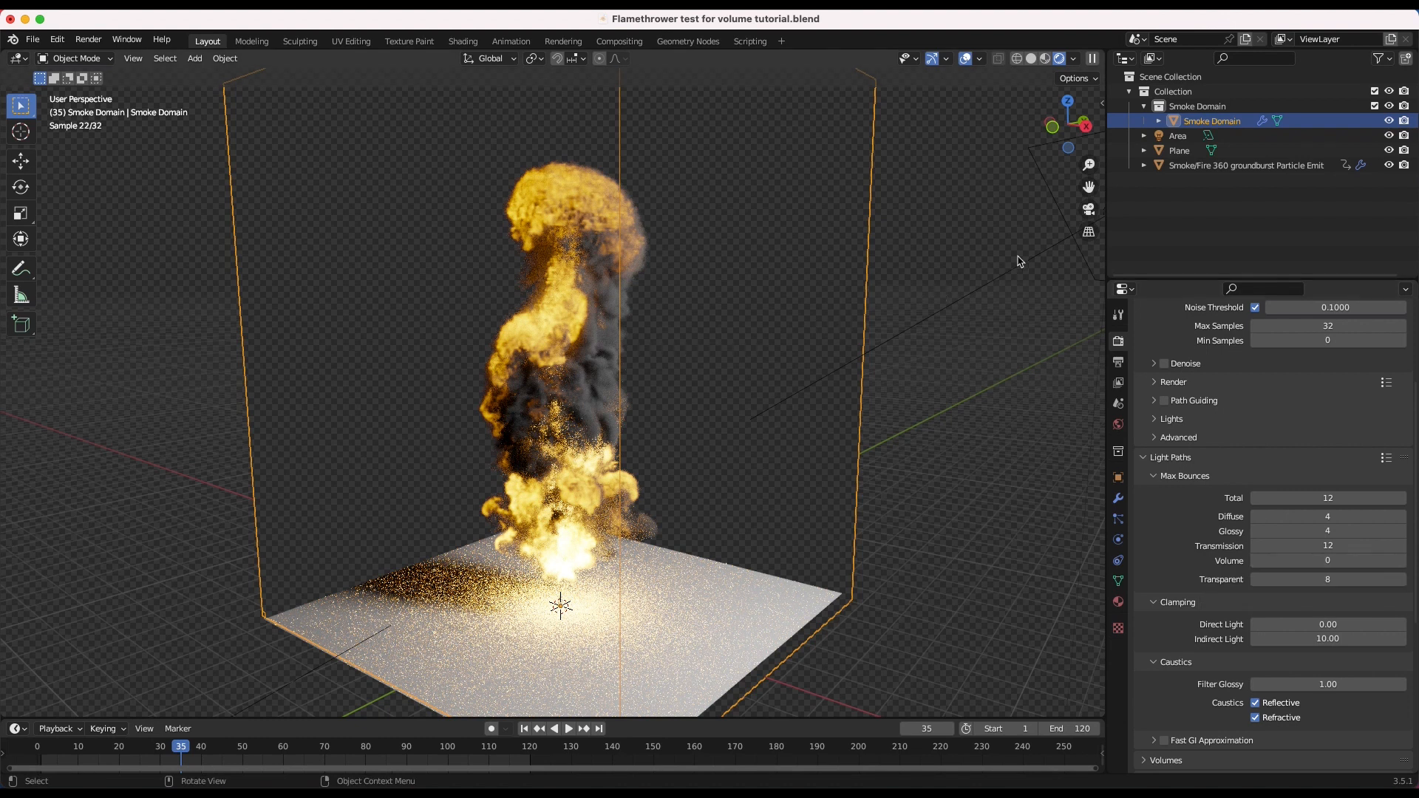
mouse_move(584, 498)
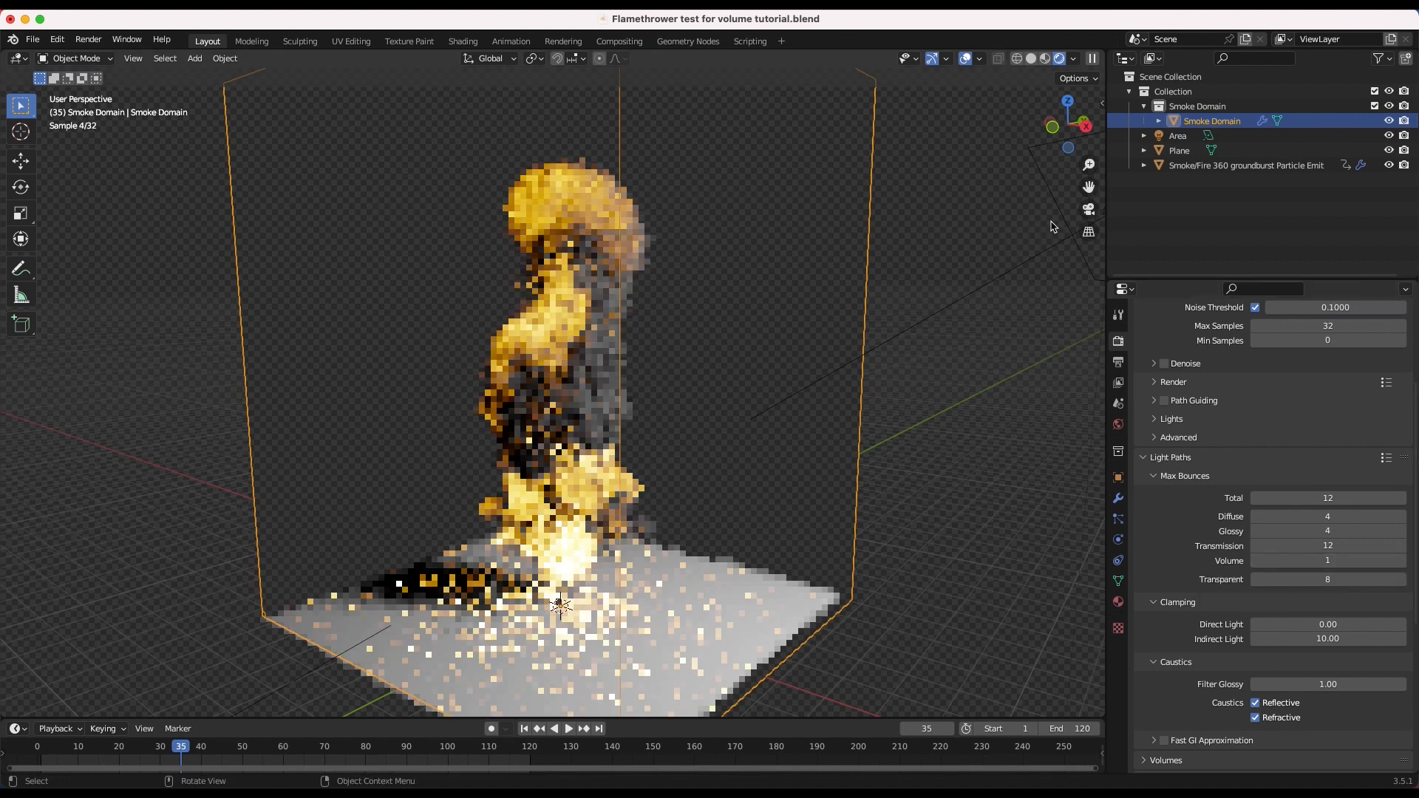
mouse_move(647, 378)
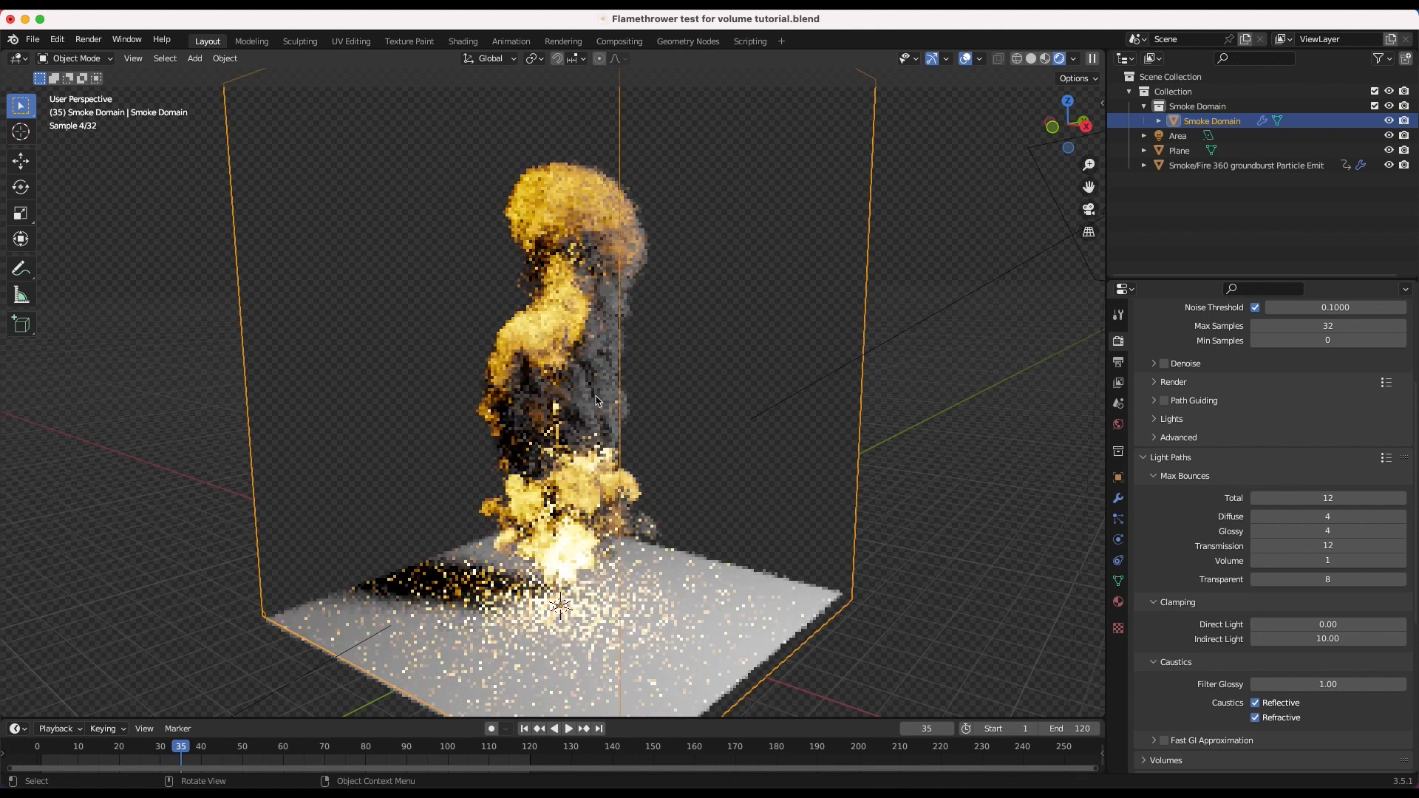
mouse_move(1322, 559)
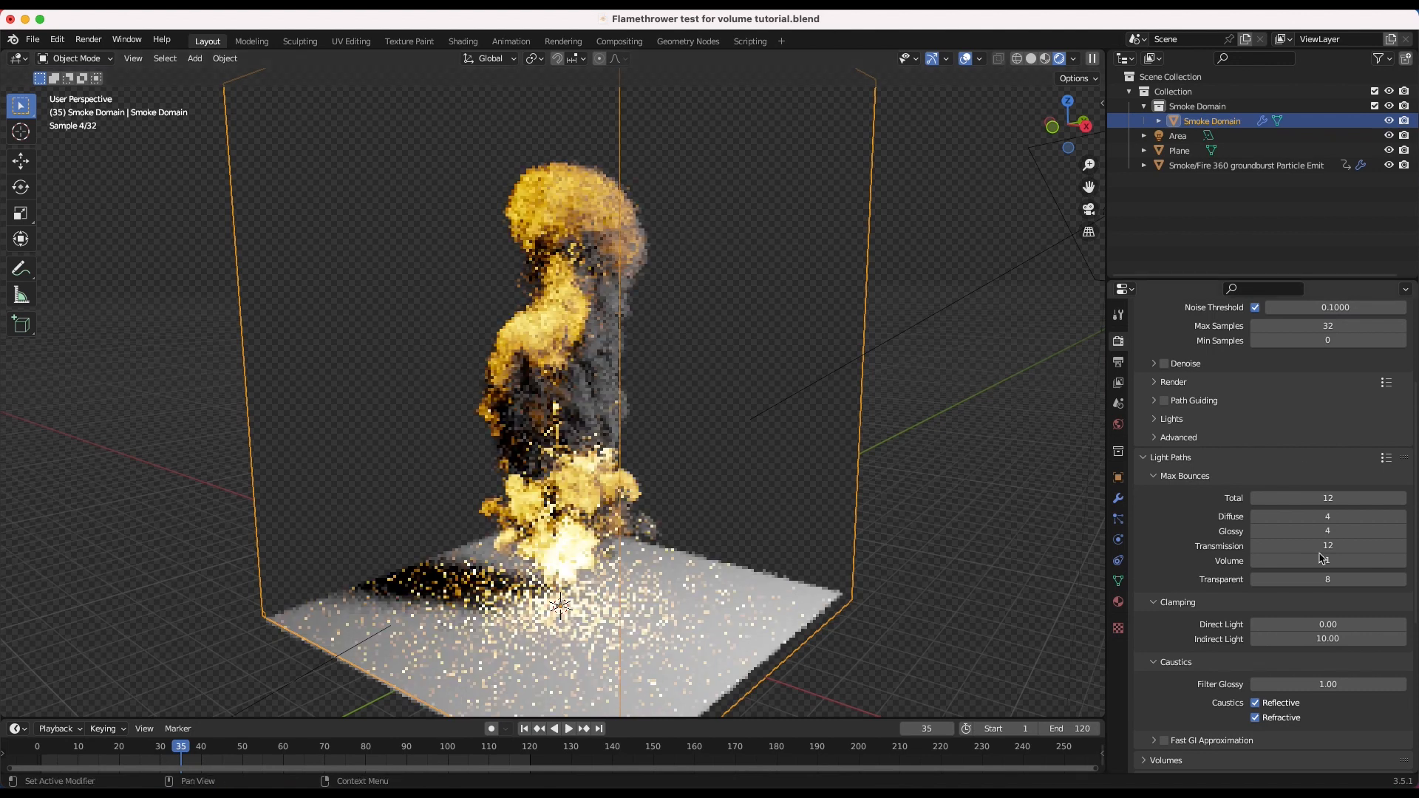
mouse_move(1321, 560)
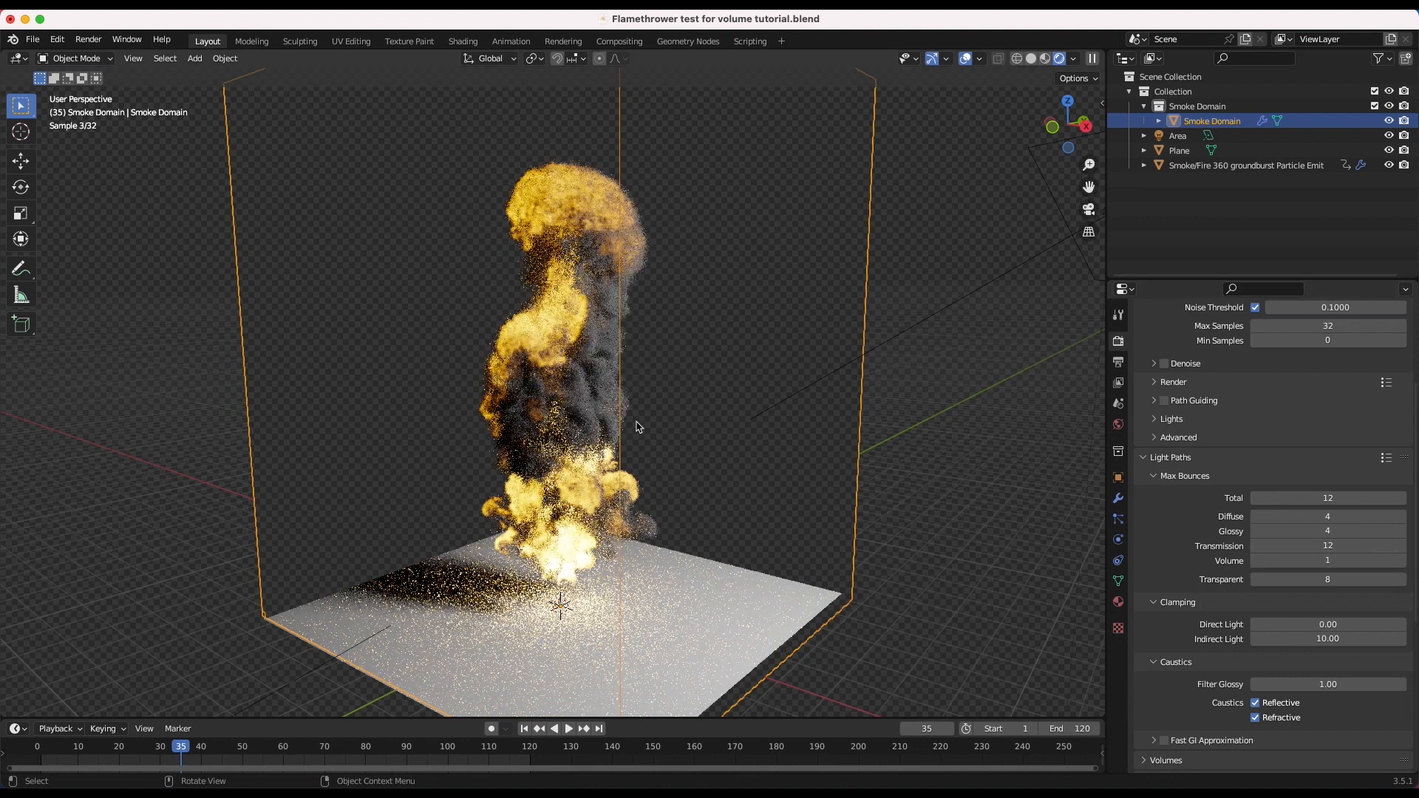
mouse_move(631, 417)
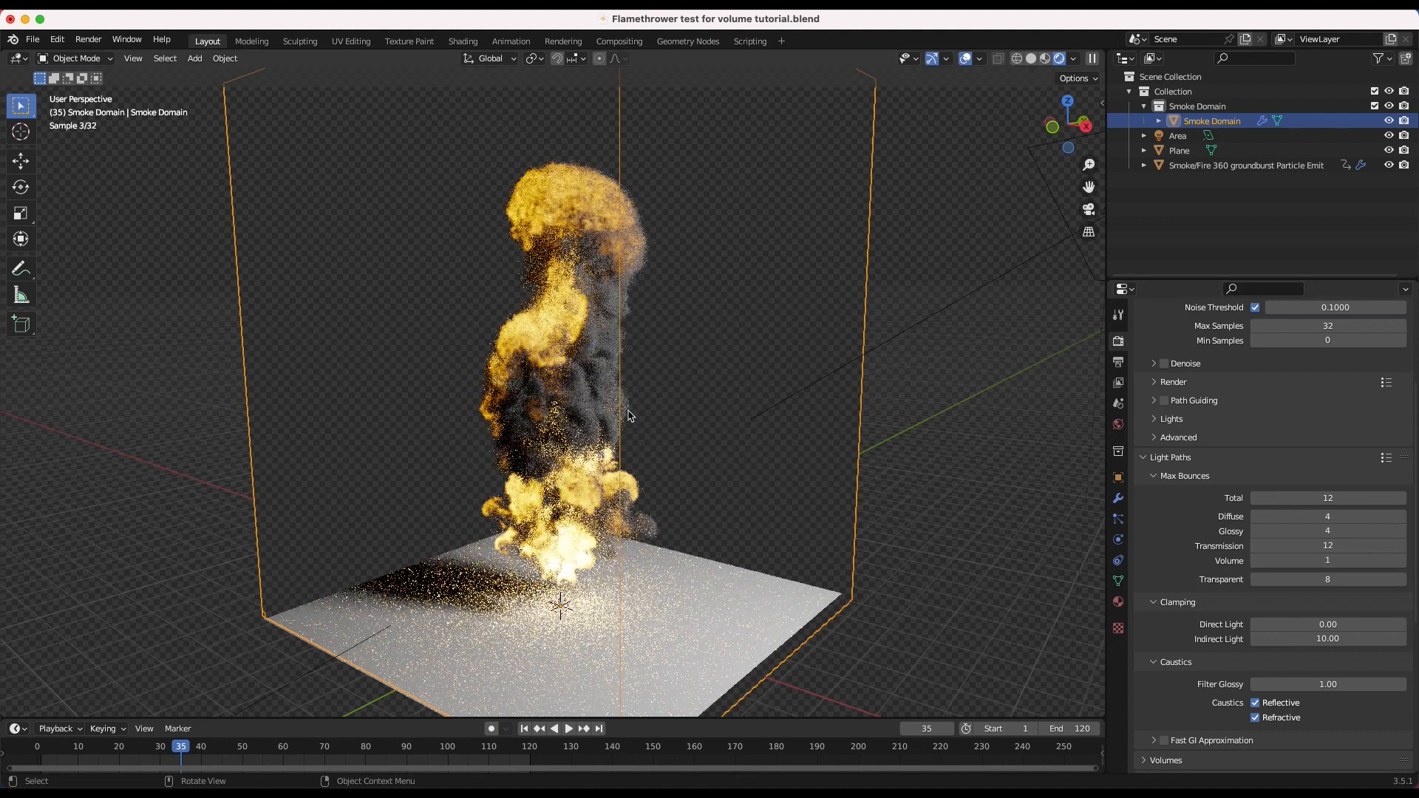
mouse_move(1328, 561)
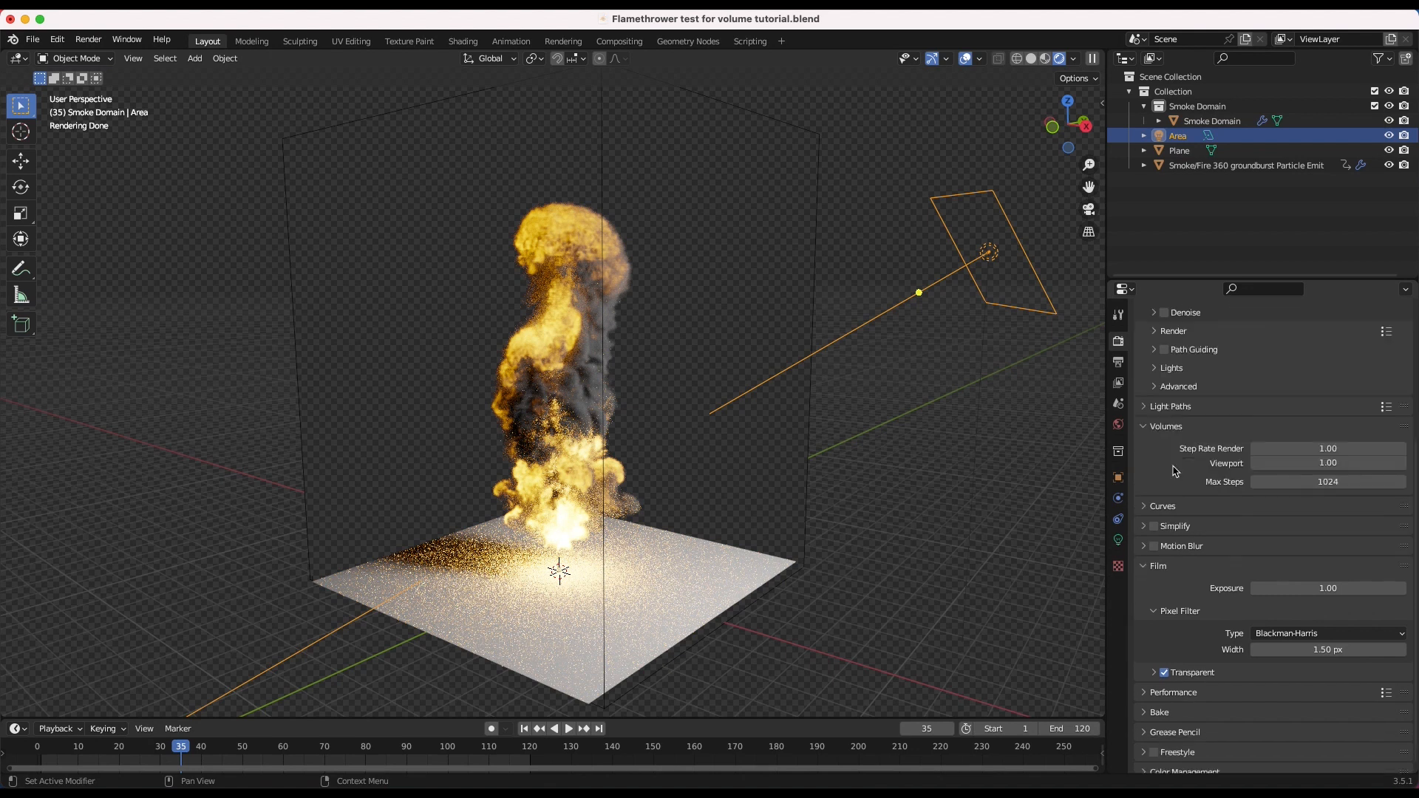
mouse_move(1328, 448)
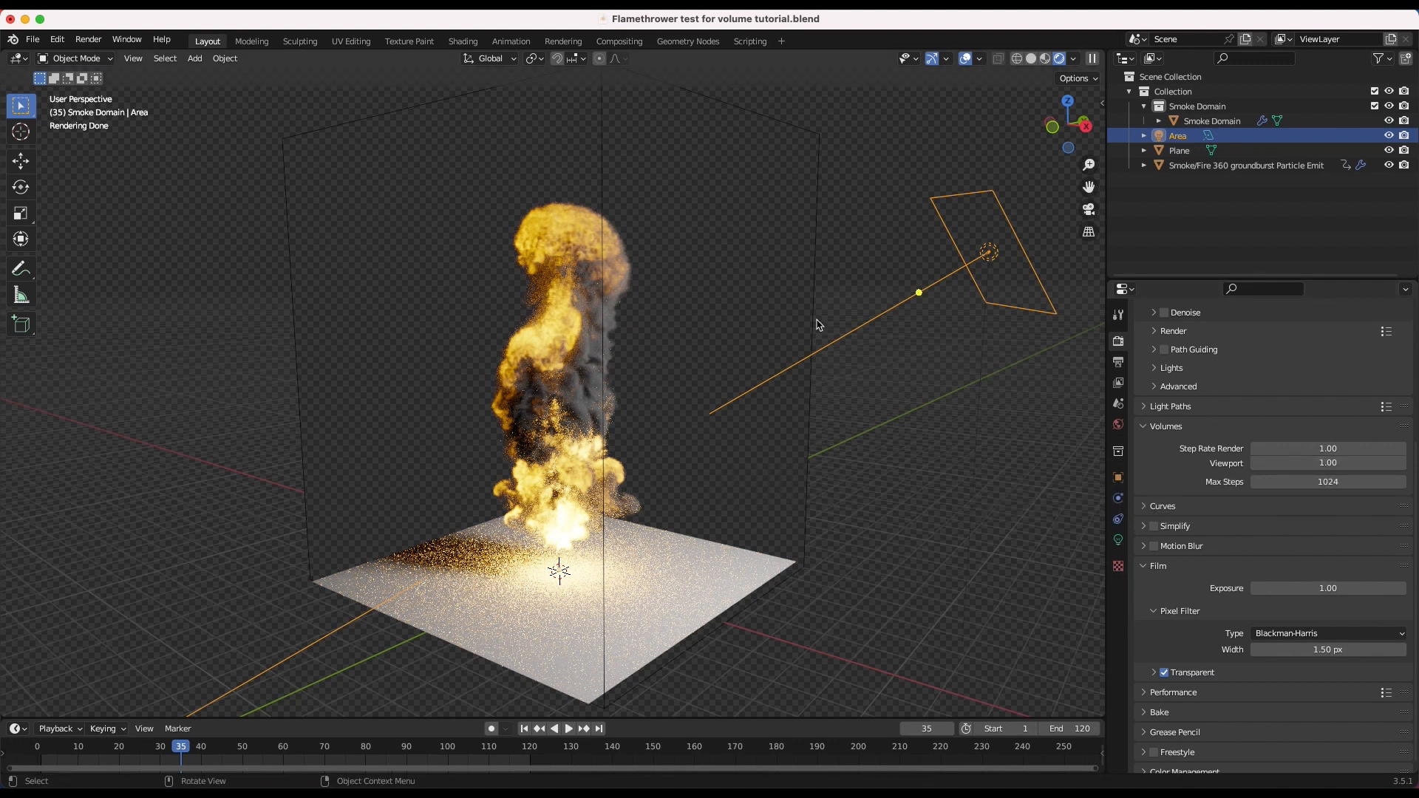
Edit the Volumes viewport step rate field until it reads 0.10
double_click(1328, 464)
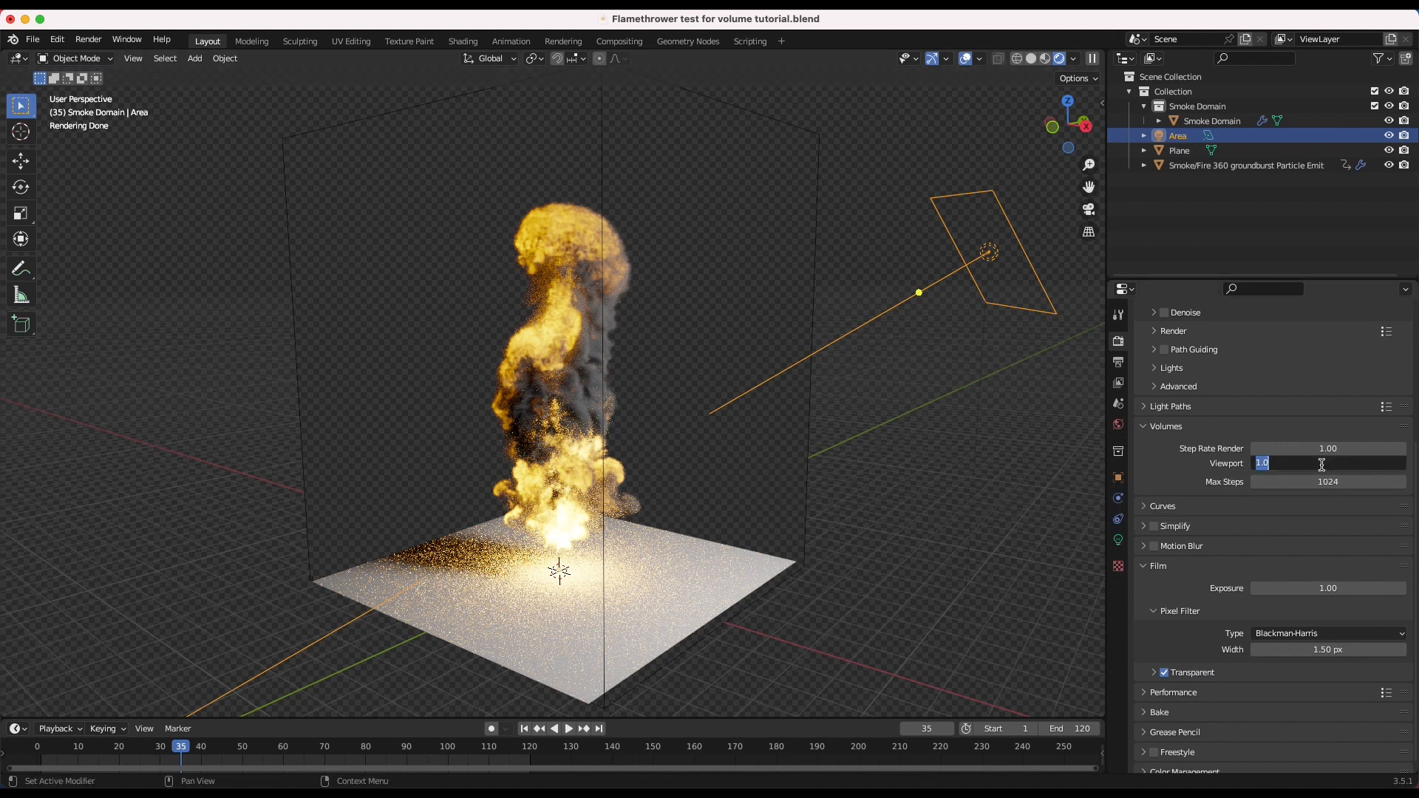
text(10.00)
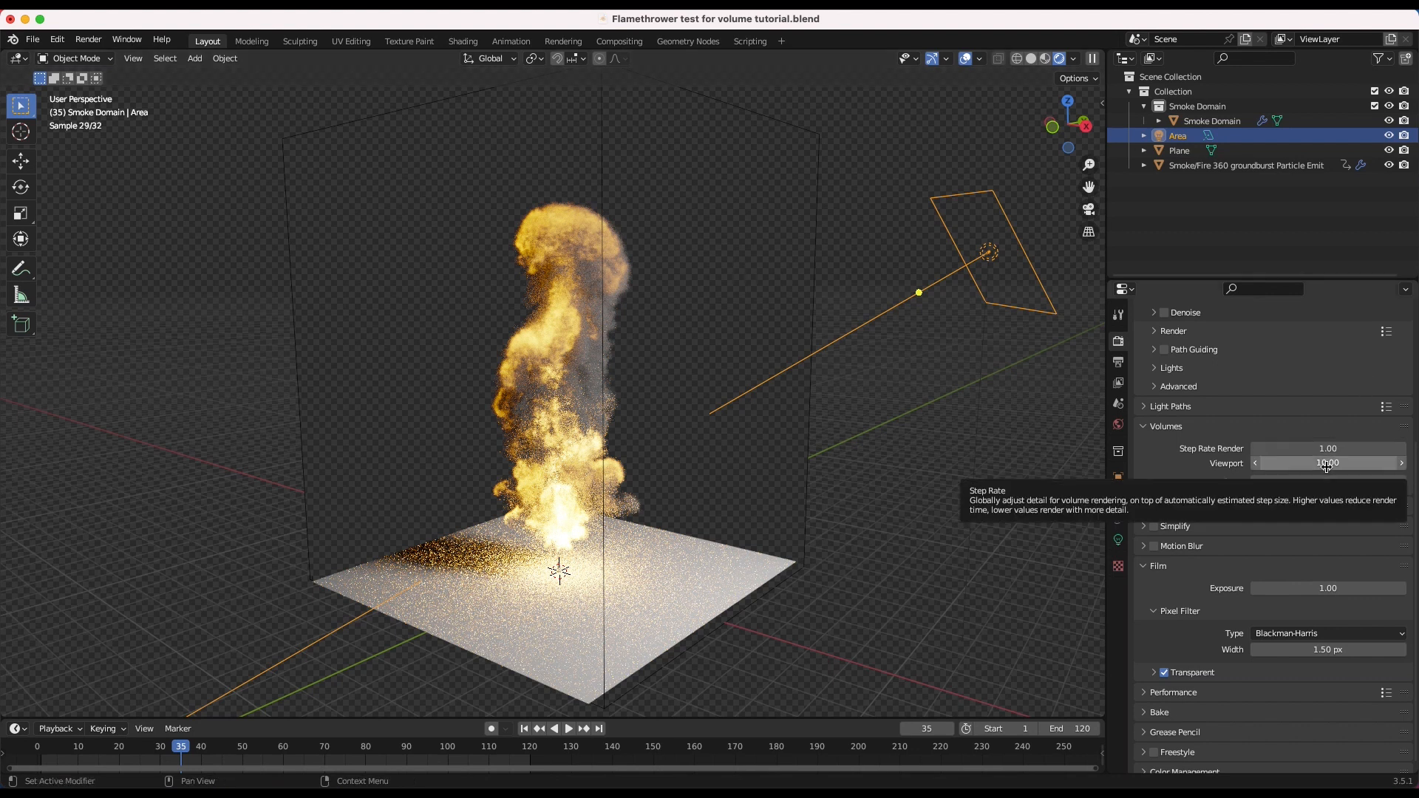
click(1327, 464)
text(0.1)
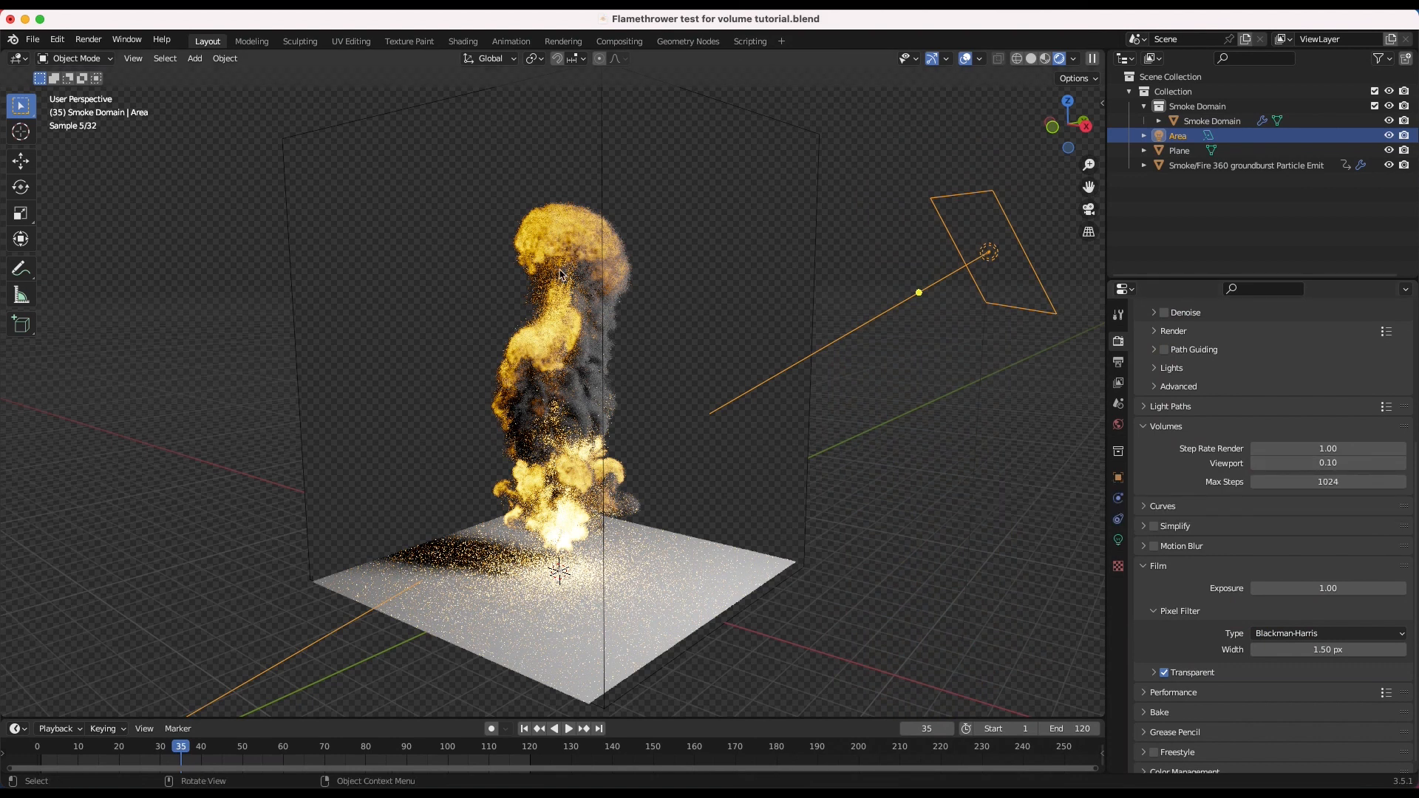
mouse_move(559, 335)
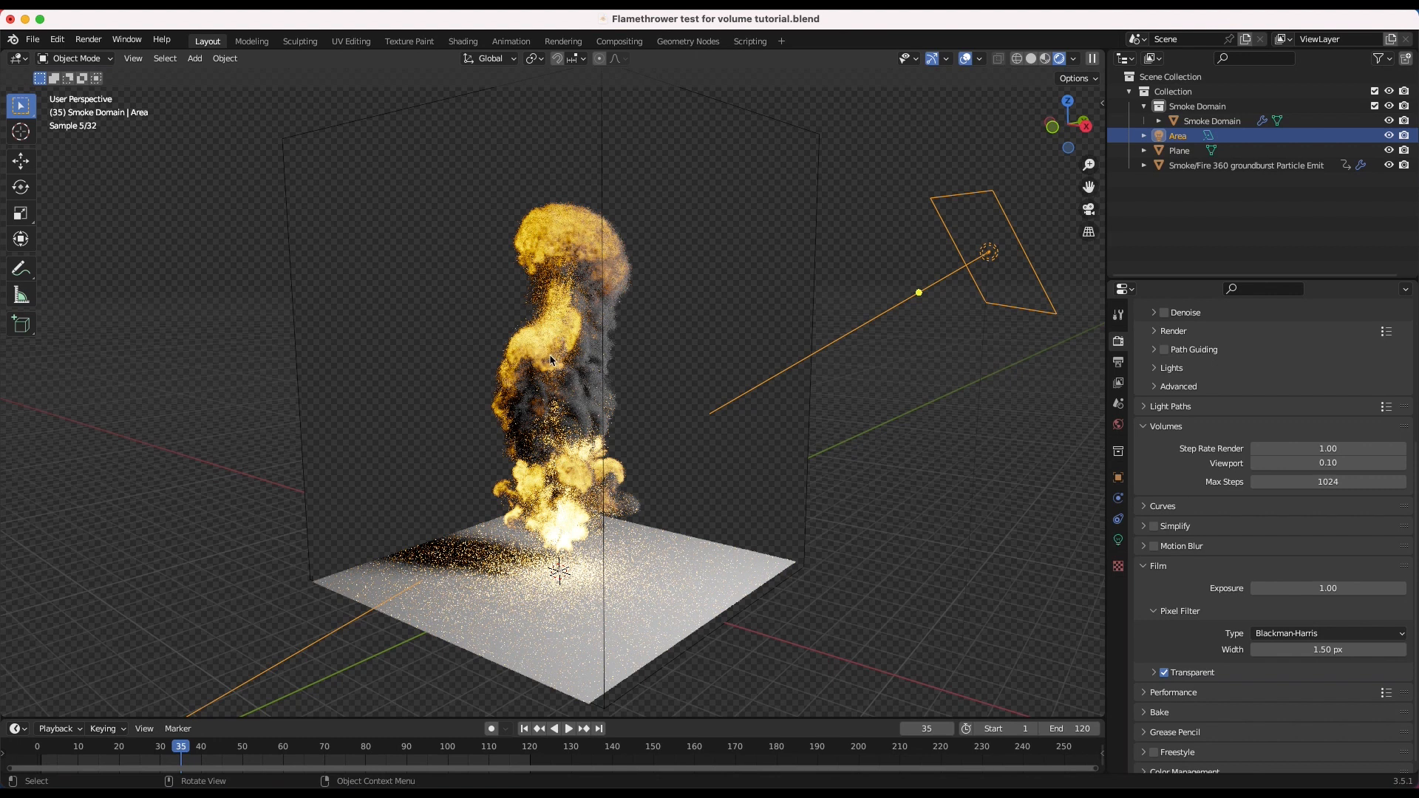
mouse_move(555, 340)
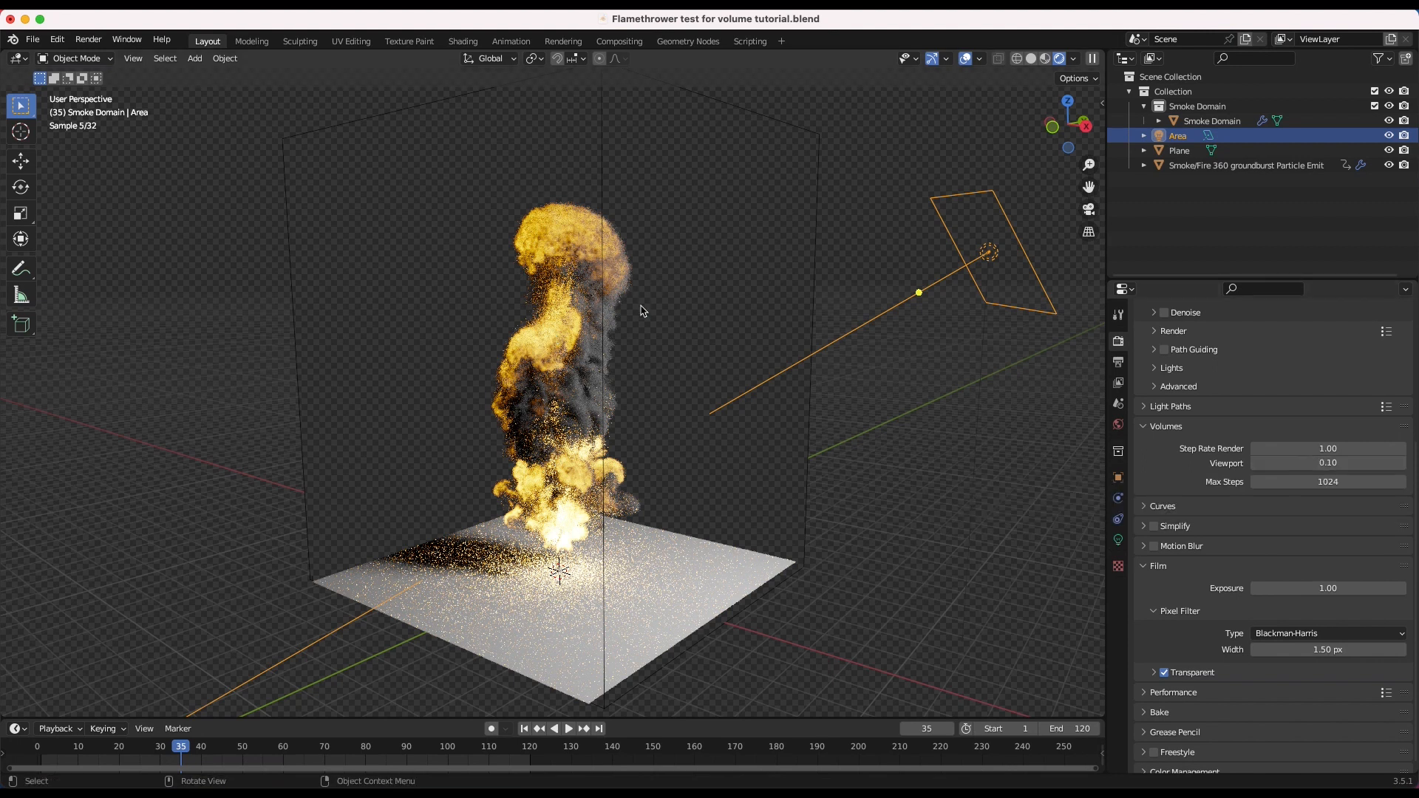
mouse_move(871, 324)
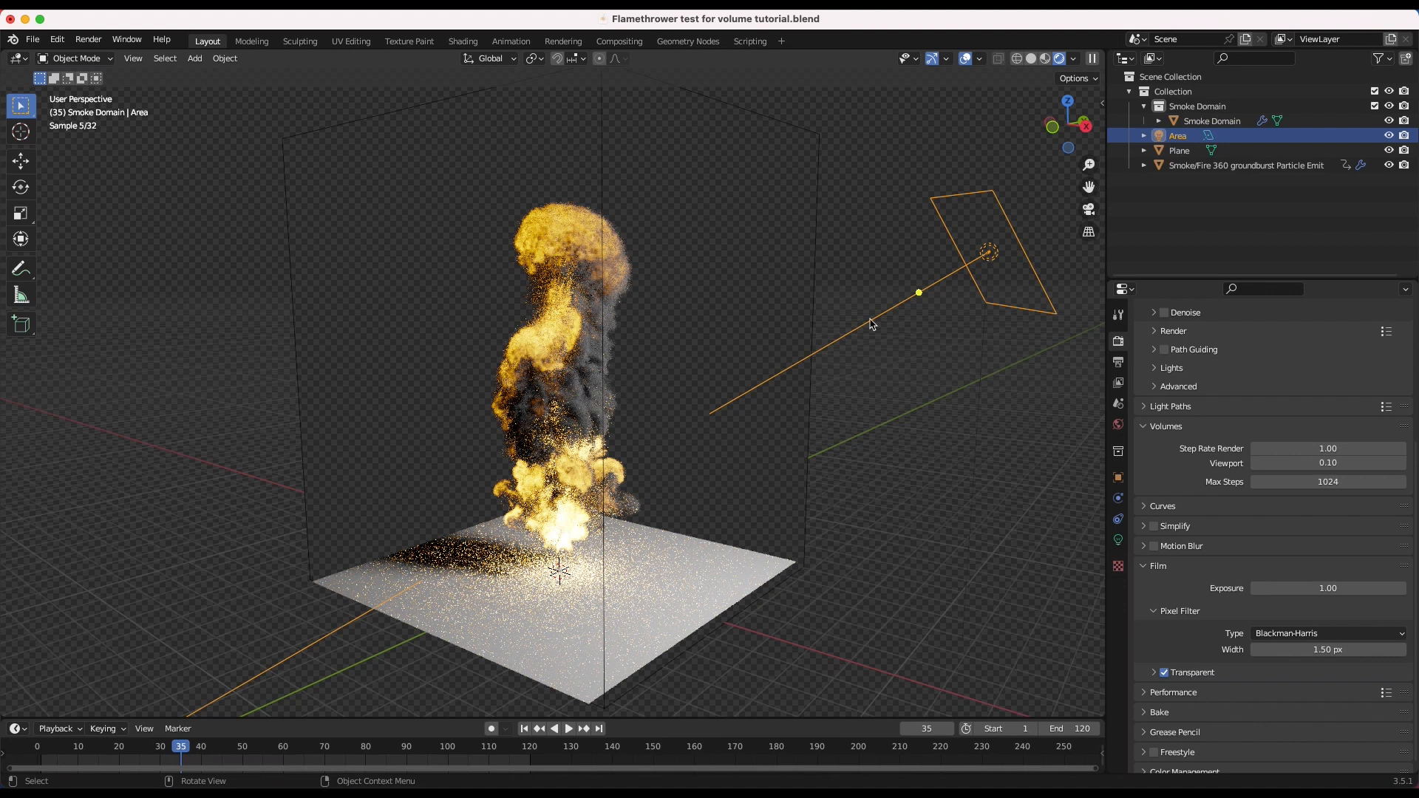
Enter 50.00 in the Volumes viewport step rate field for a softer plume
double_click(1328, 463)
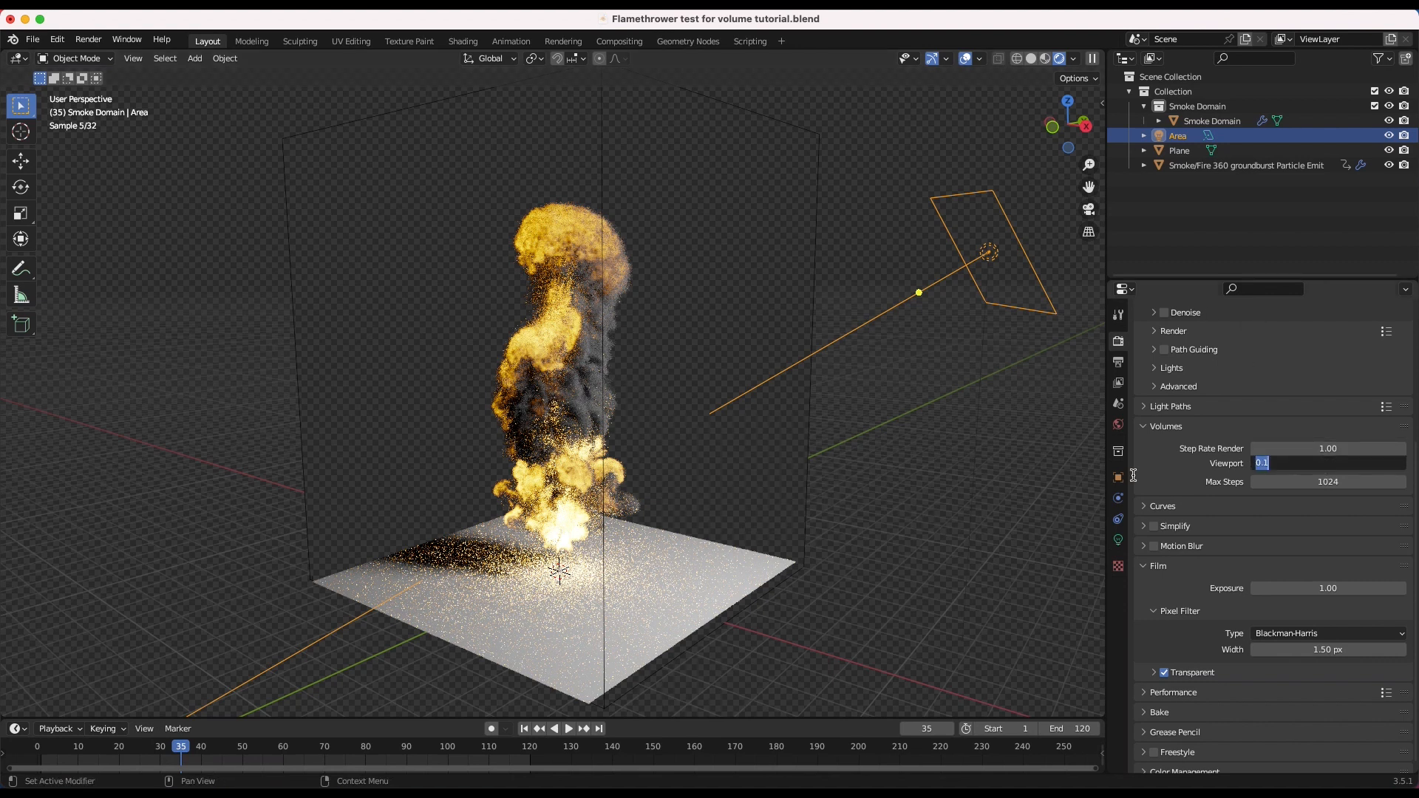
text(10.00)
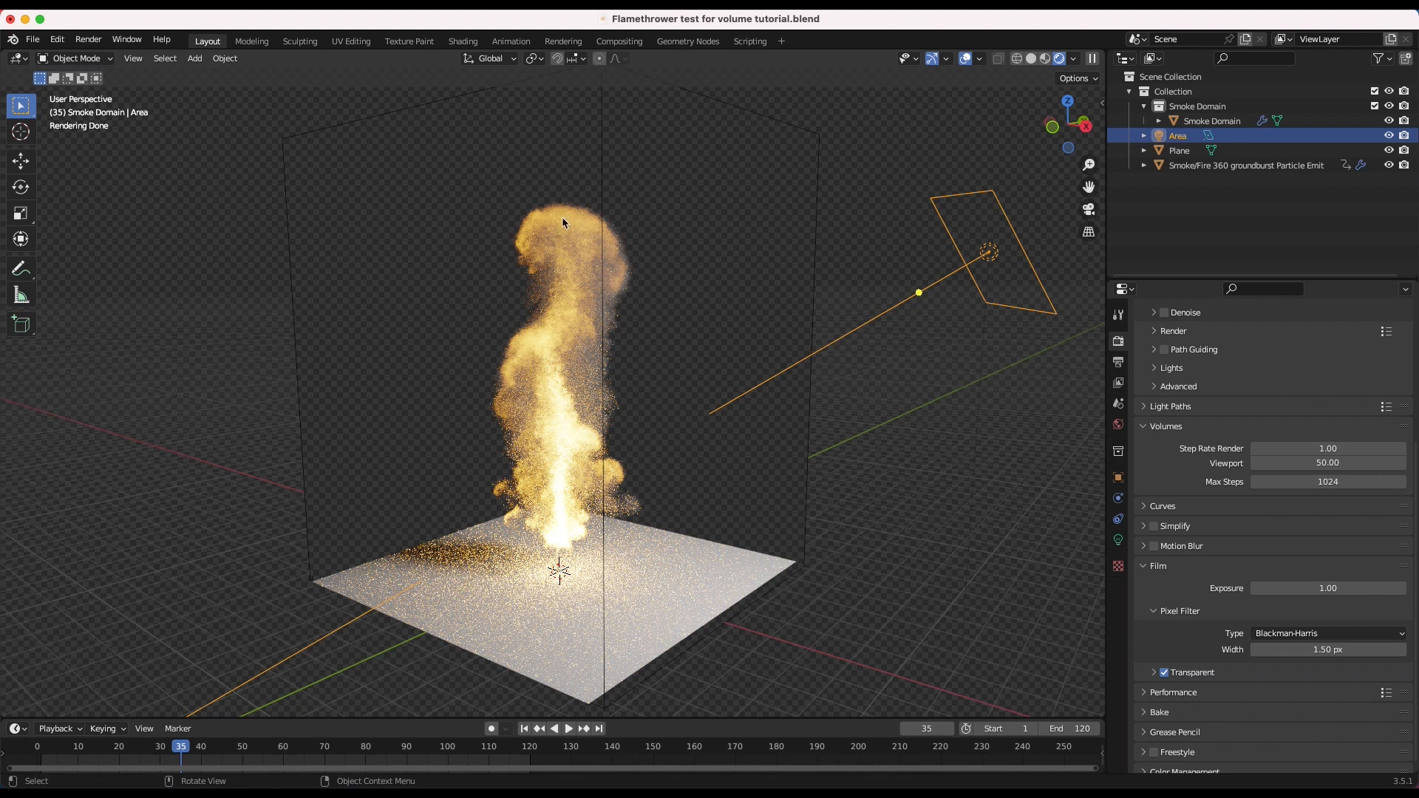
mouse_move(559, 432)
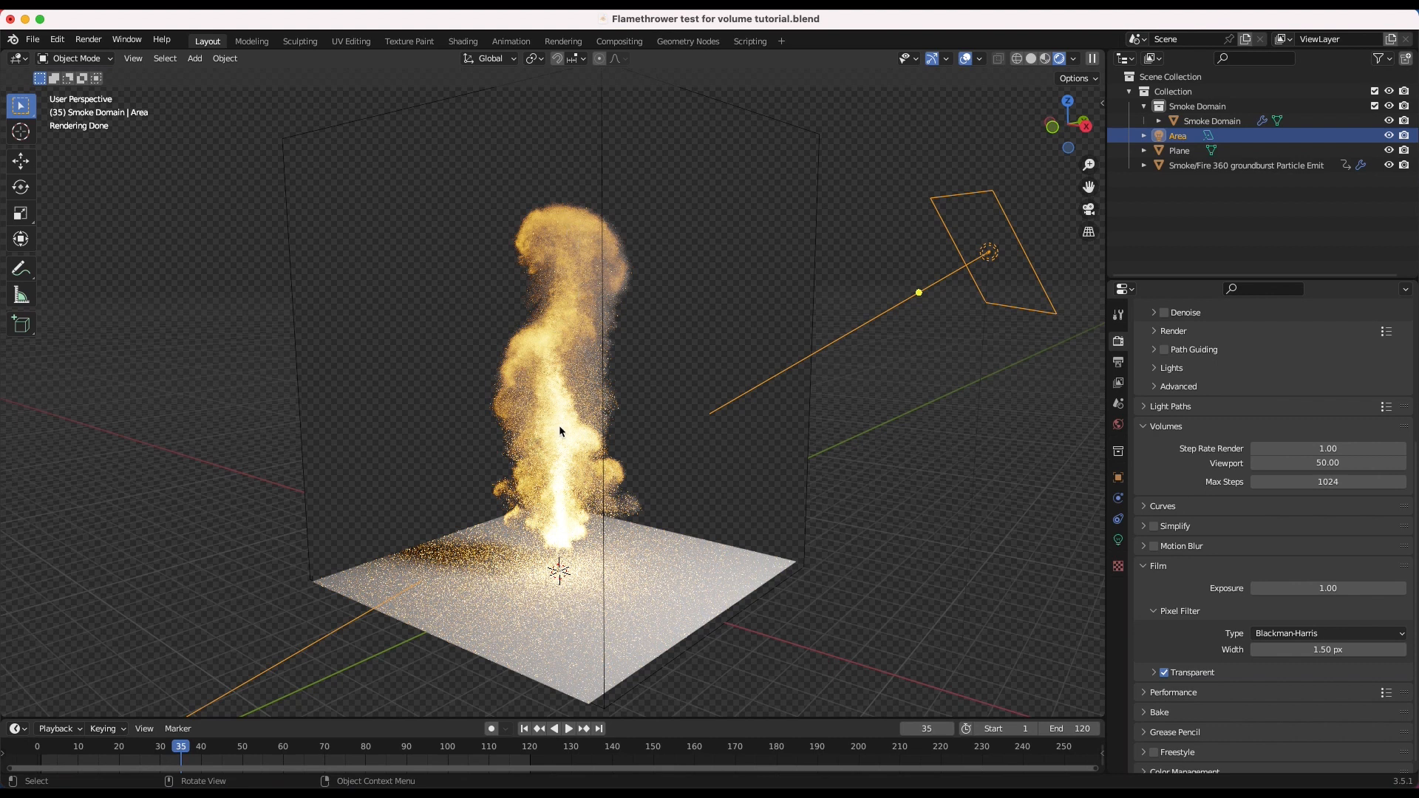
Reset the viewport step rate to 1.00 and set volume Max Steps to 500
double_click(1328, 464)
text(1)
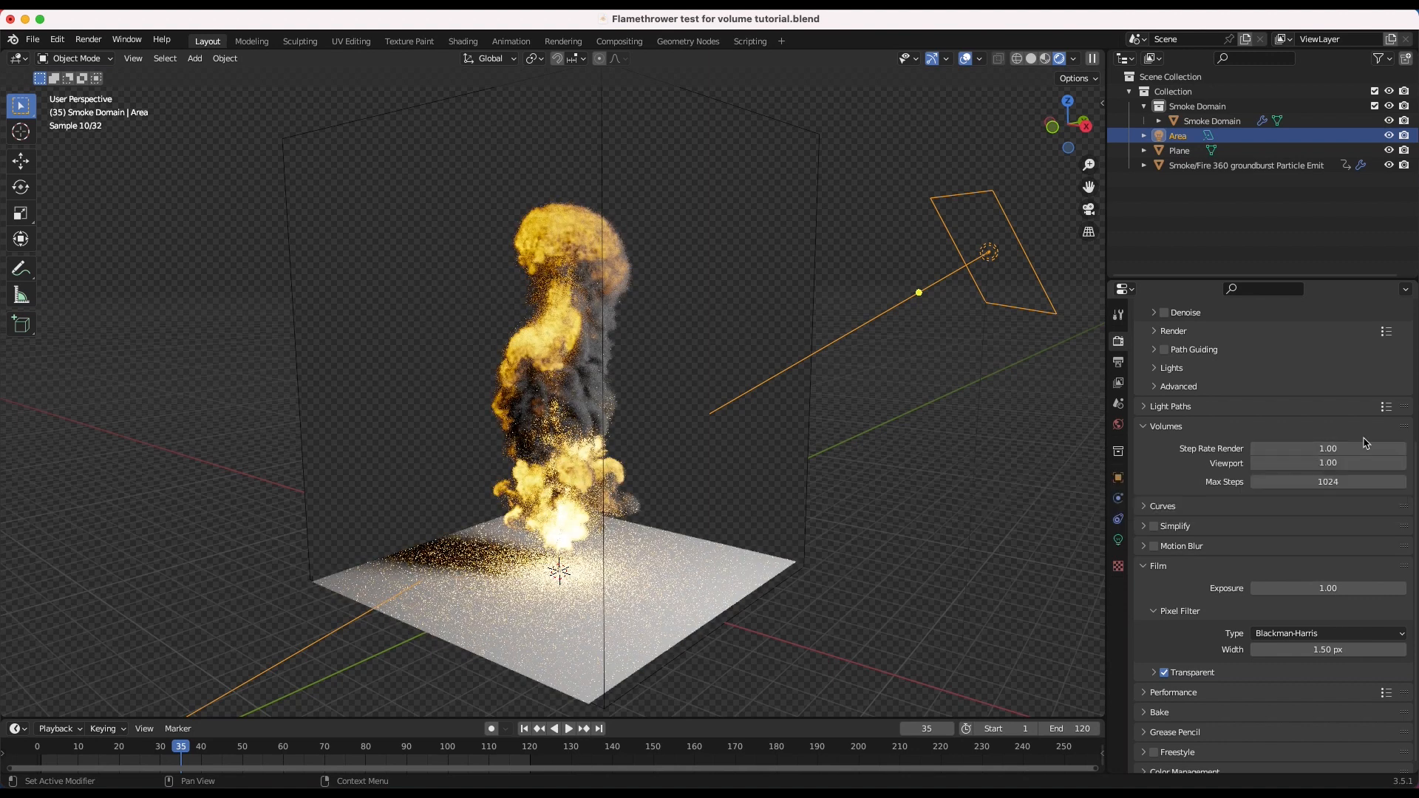
mouse_move(1366, 423)
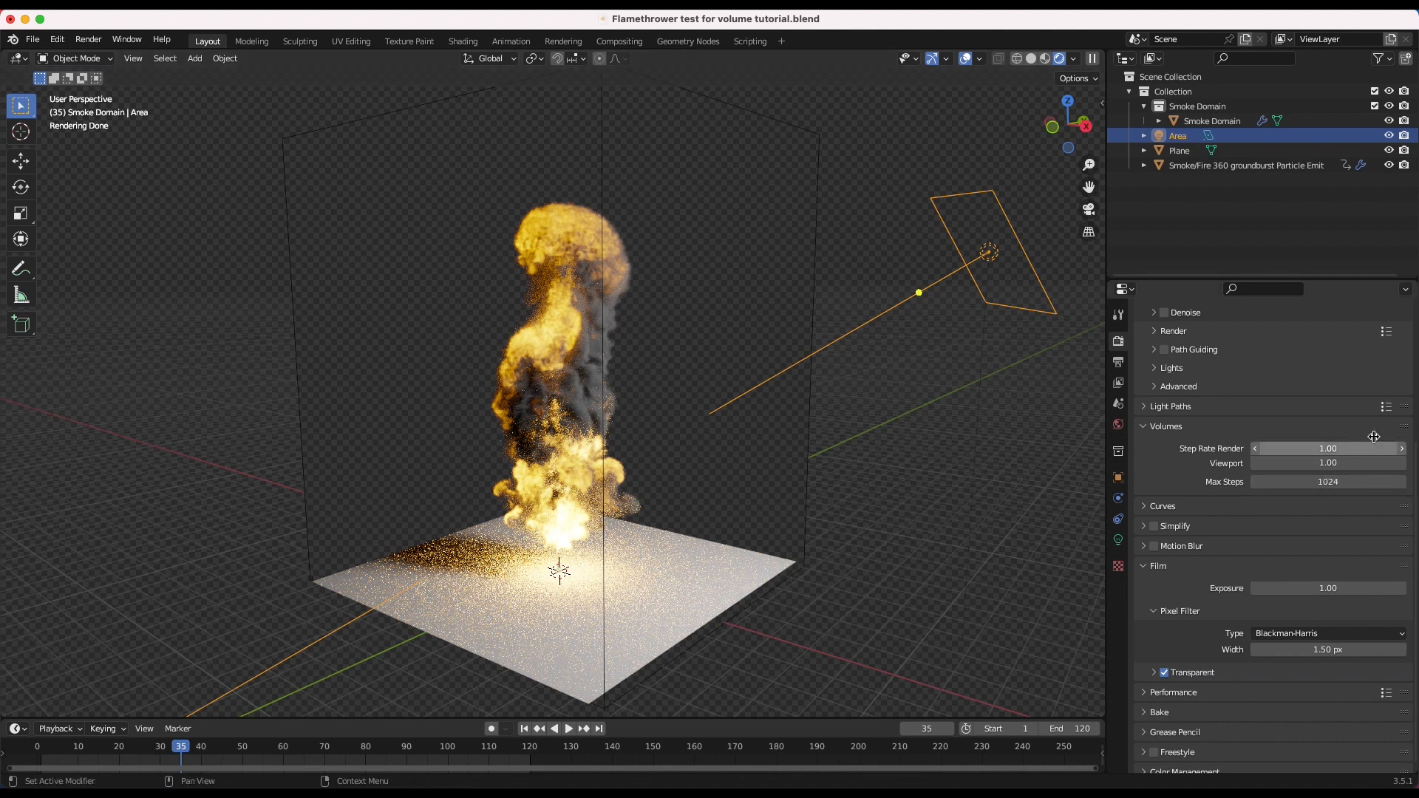
mouse_move(1329, 481)
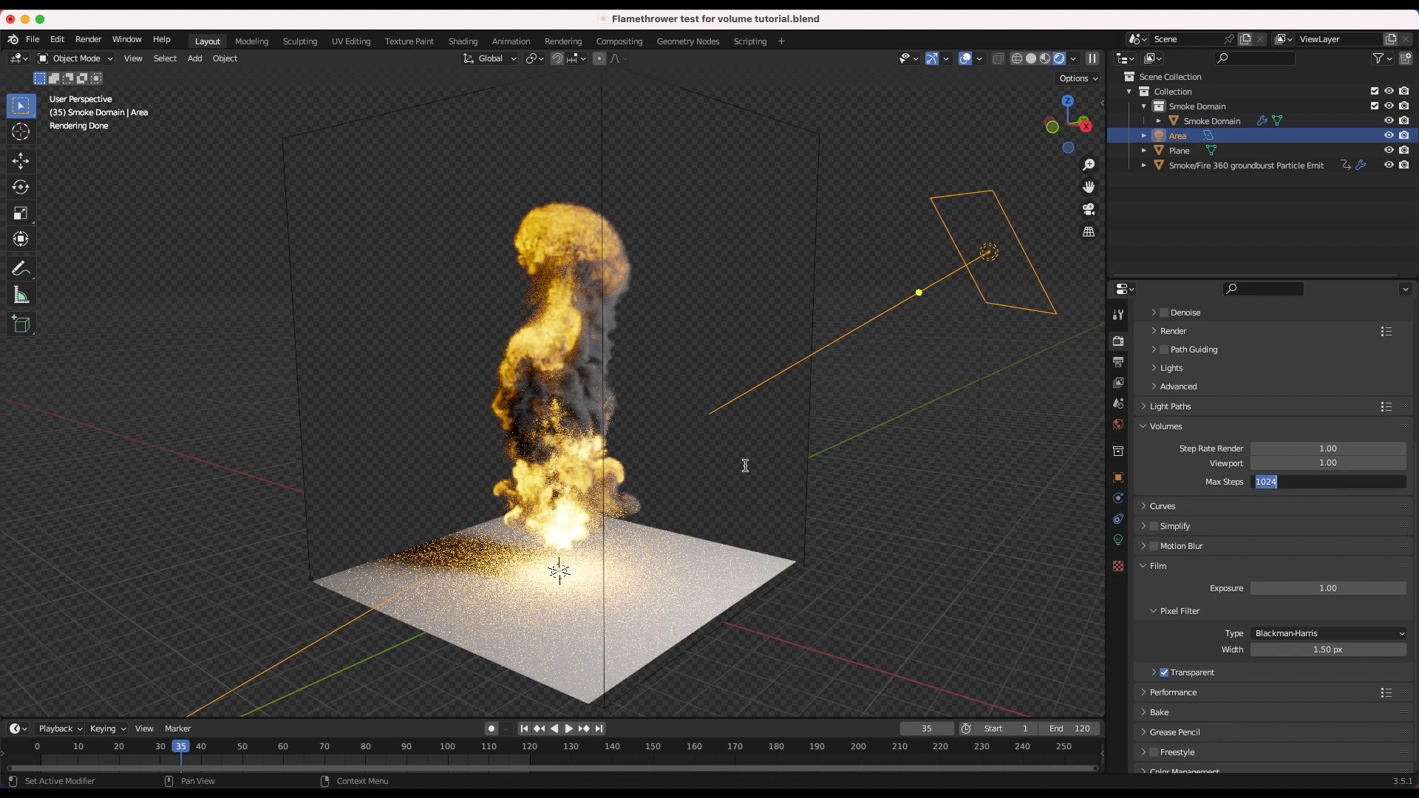
mouse_move(1225, 533)
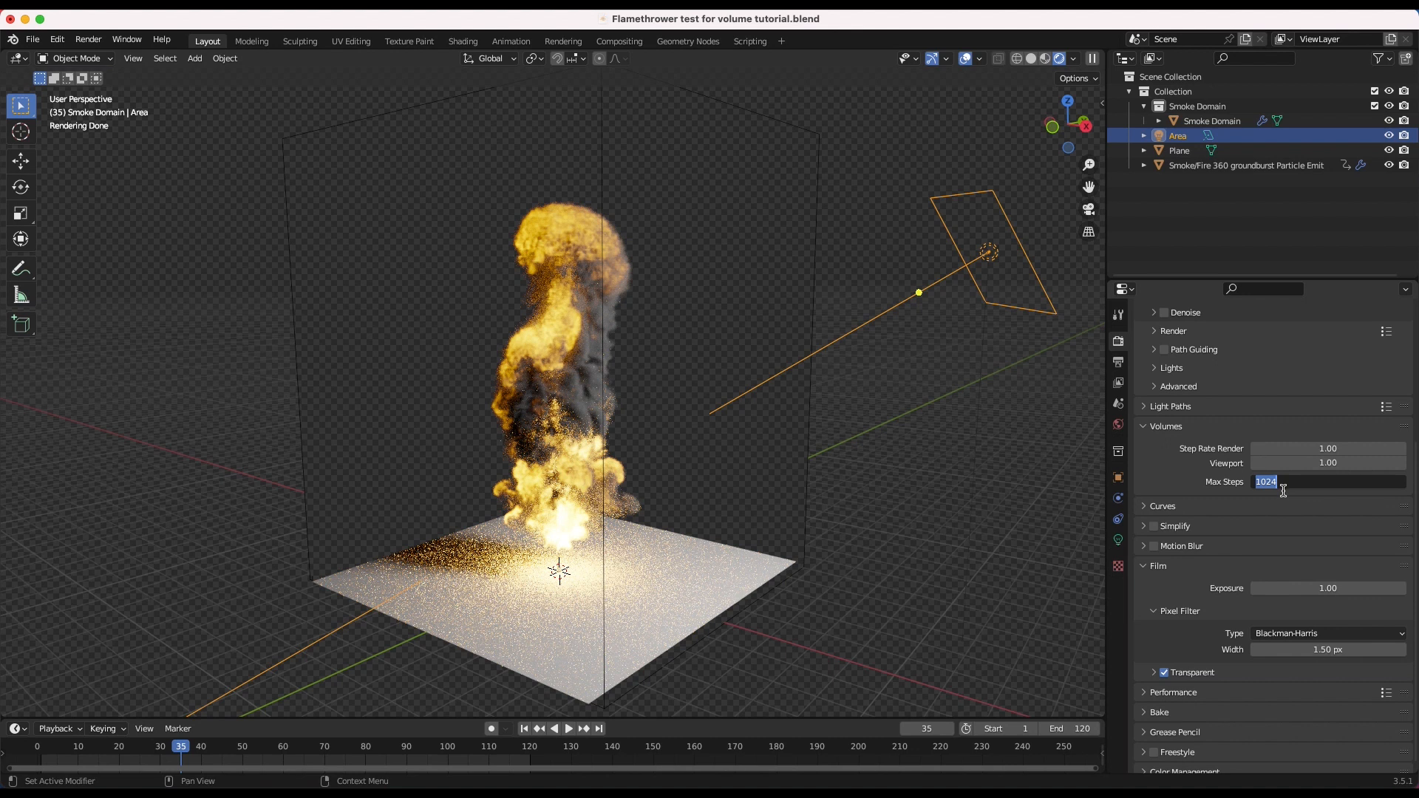
text(500)
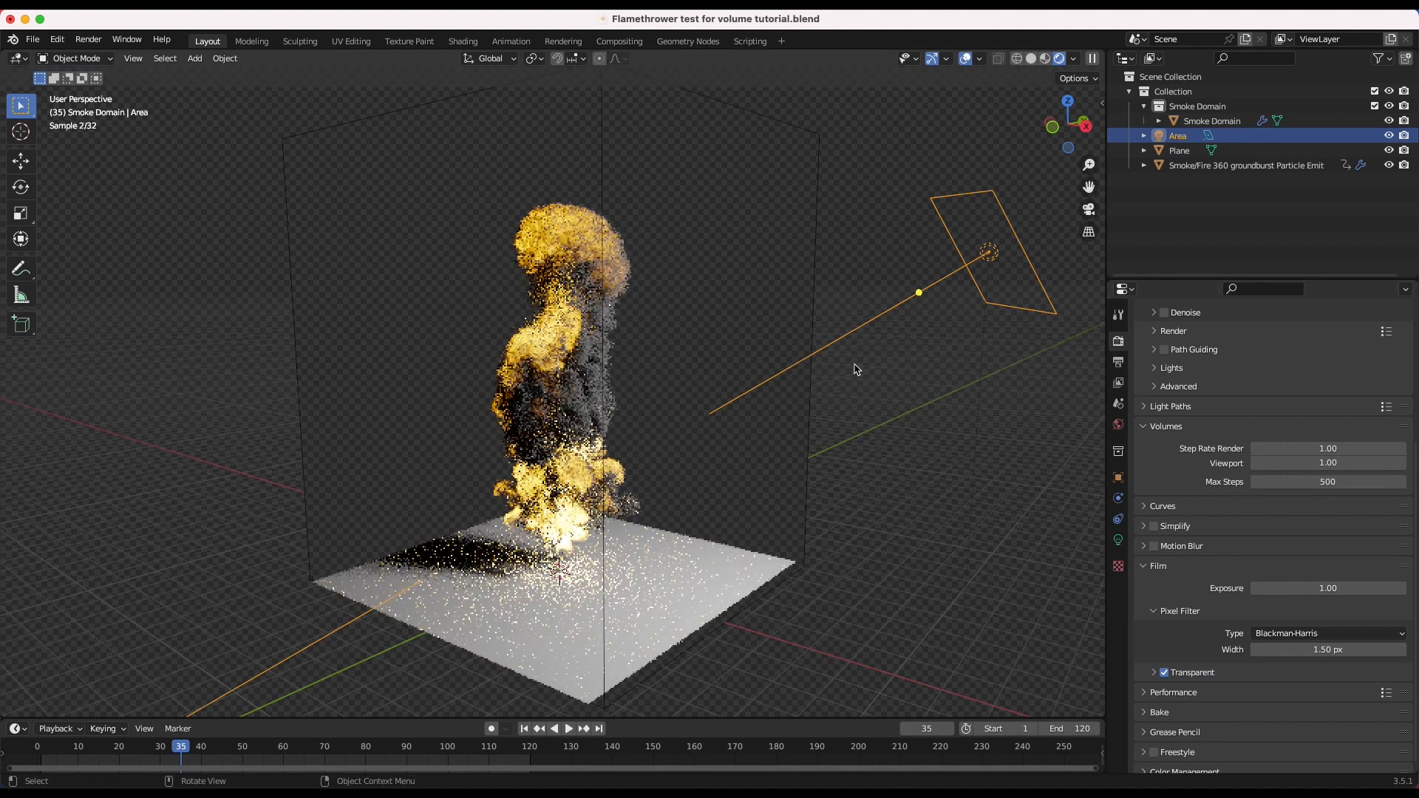